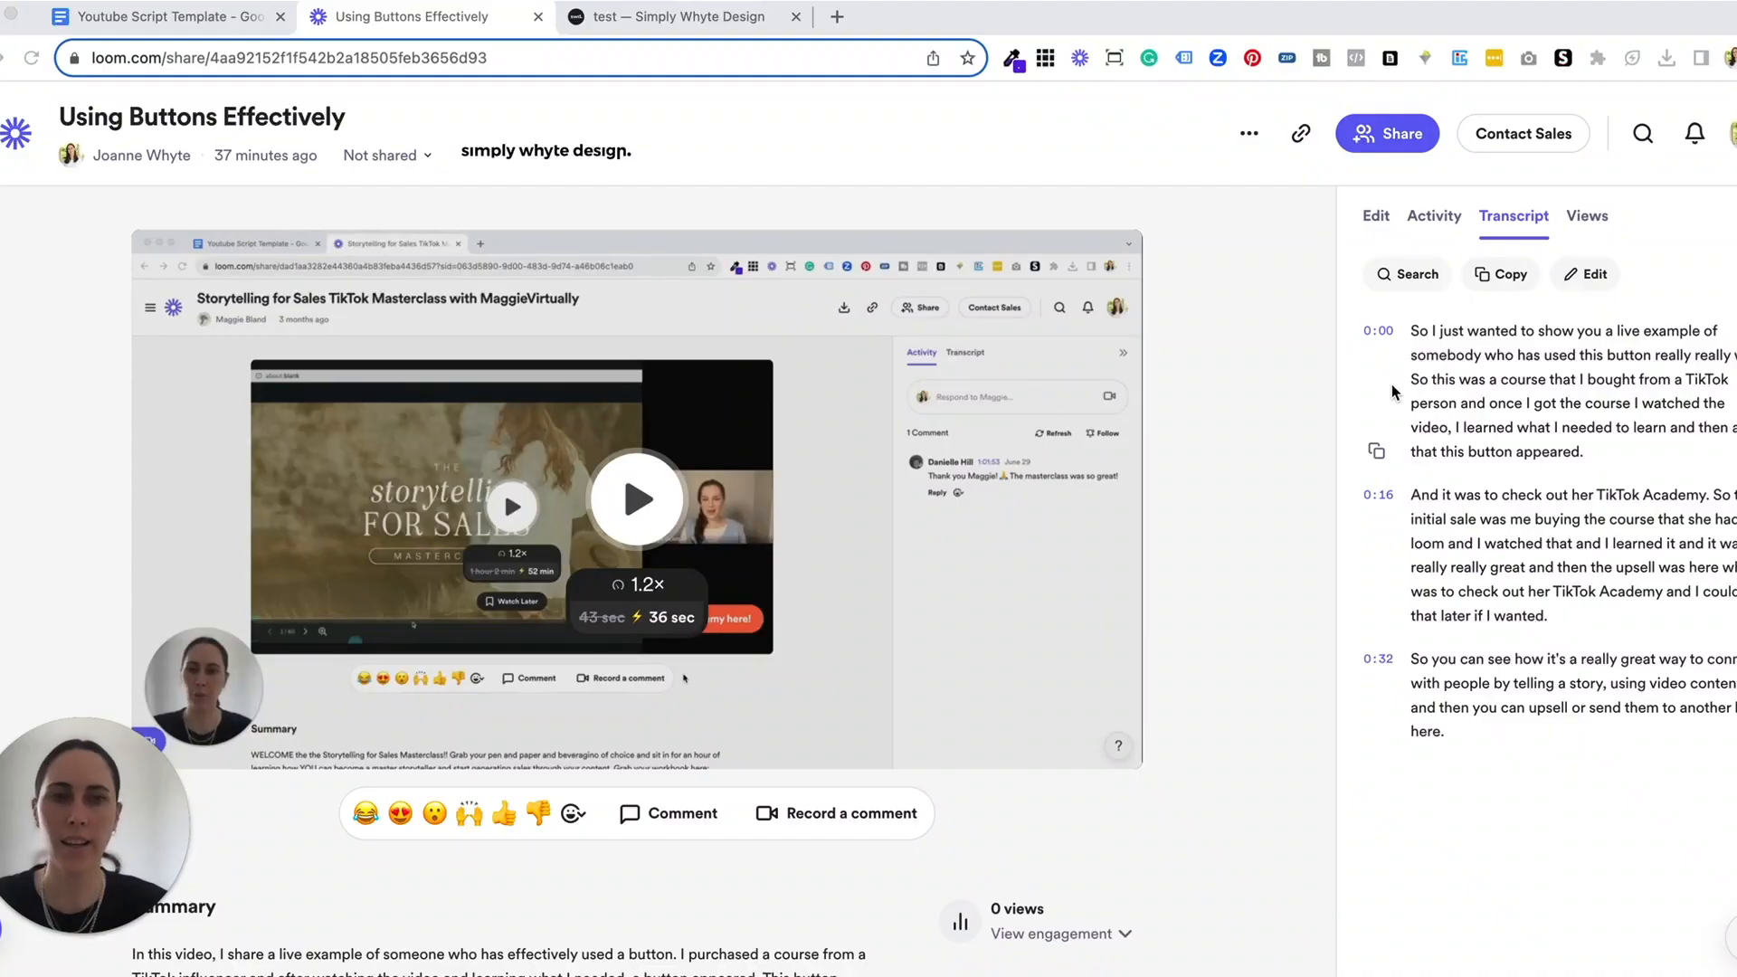
mouse_move(915, 237)
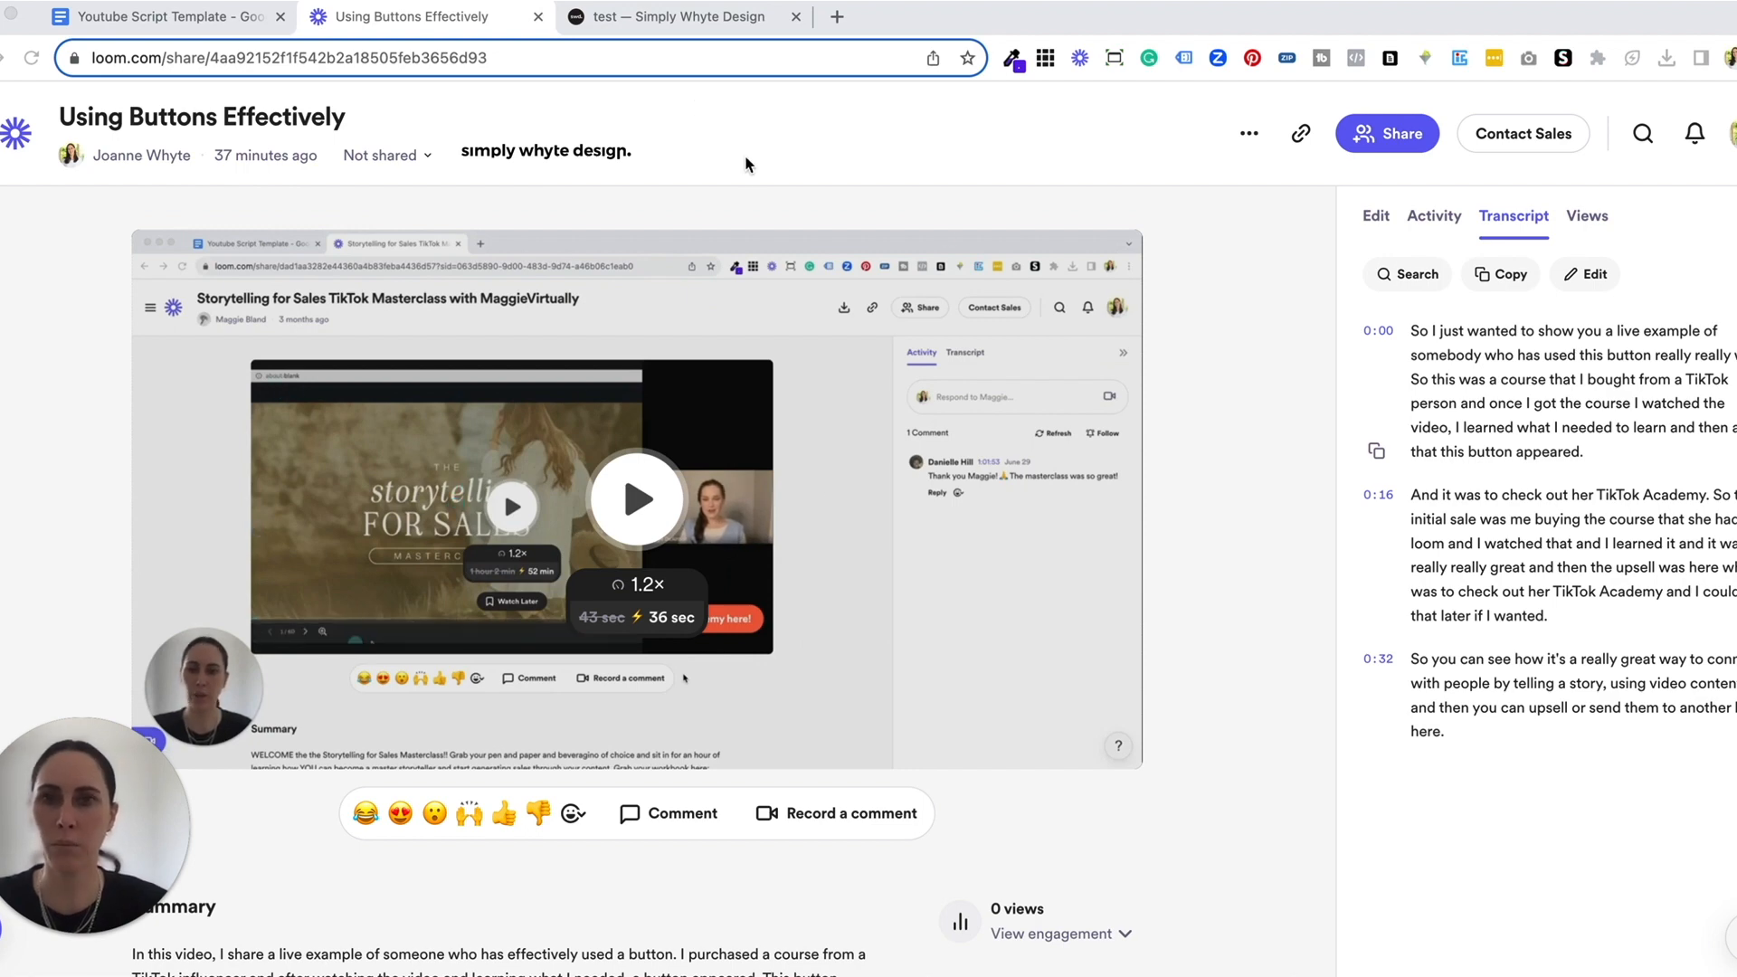
Step: Switch to the empty Squarespace 'test' page tab
left_click(681, 16)
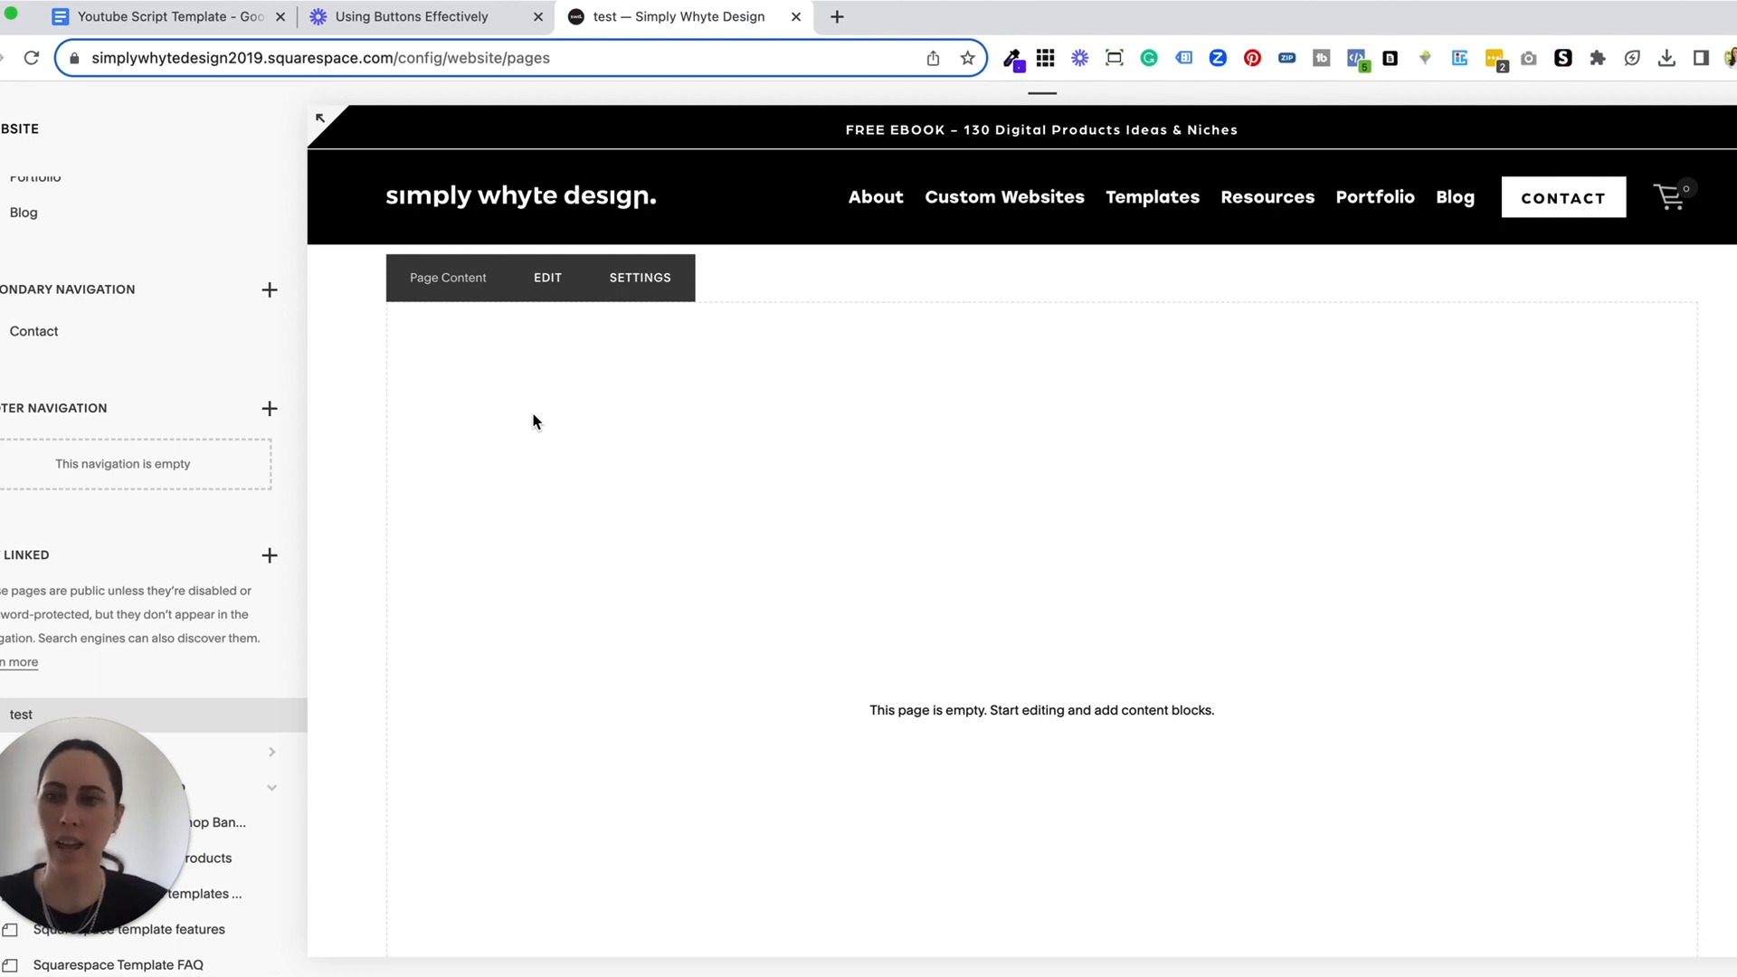
mouse_move(525, 389)
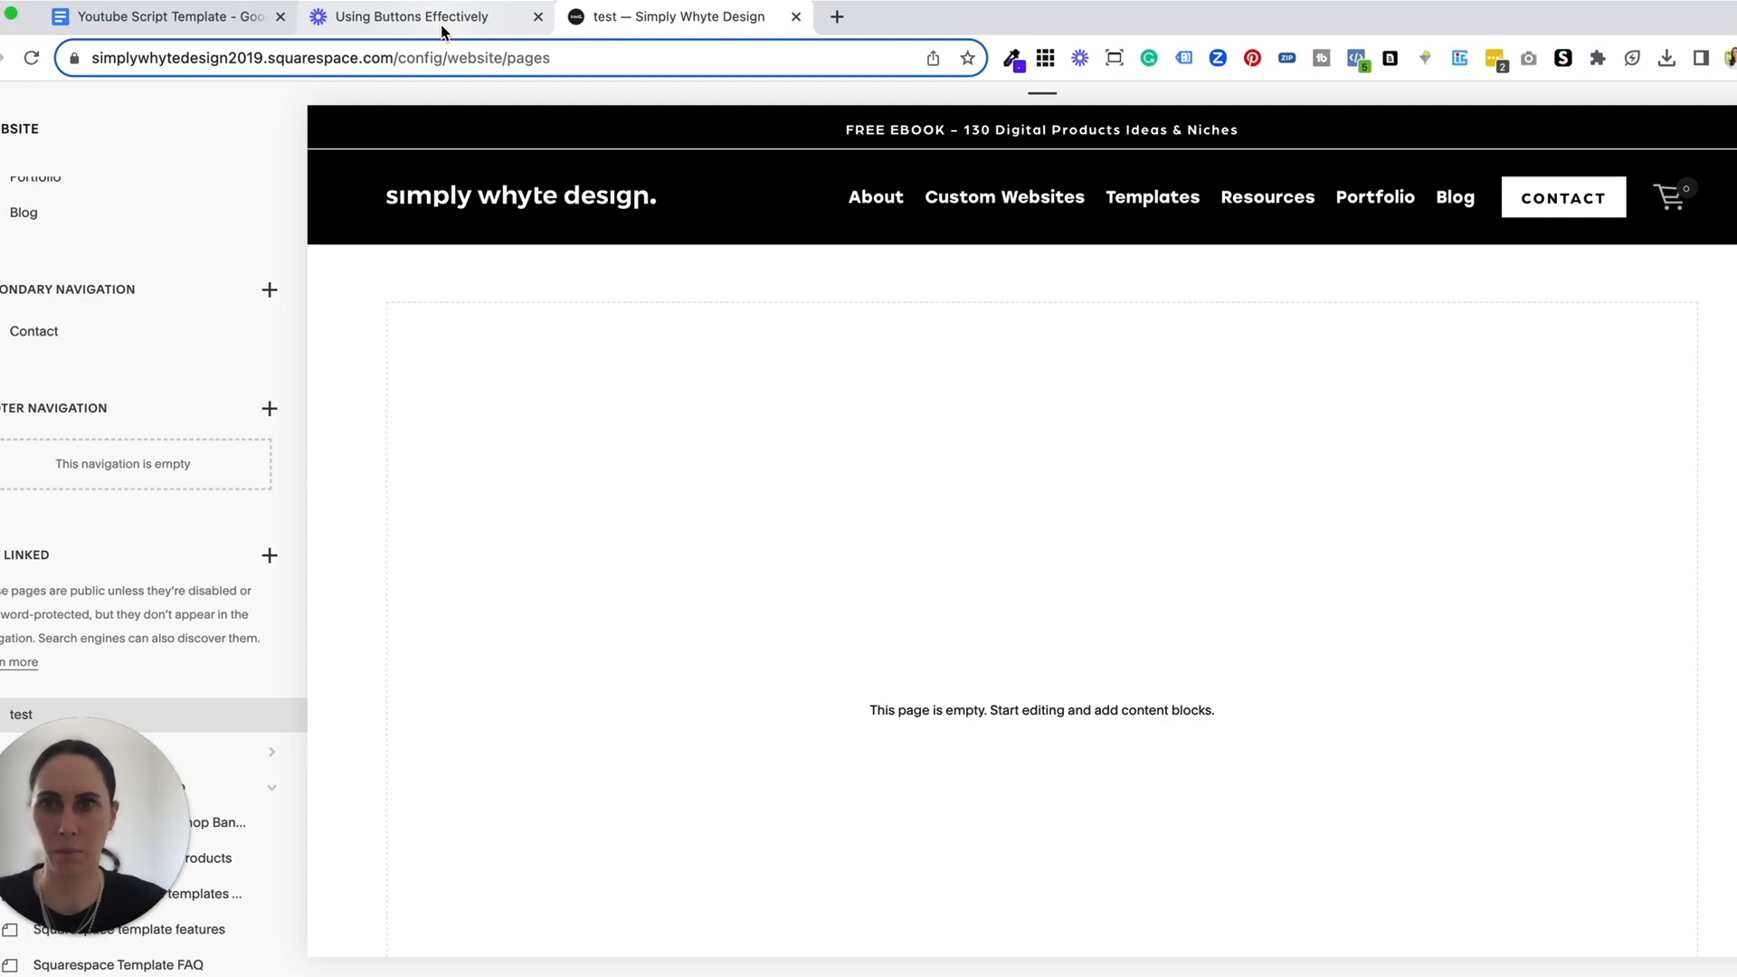
mouse_move(410, 15)
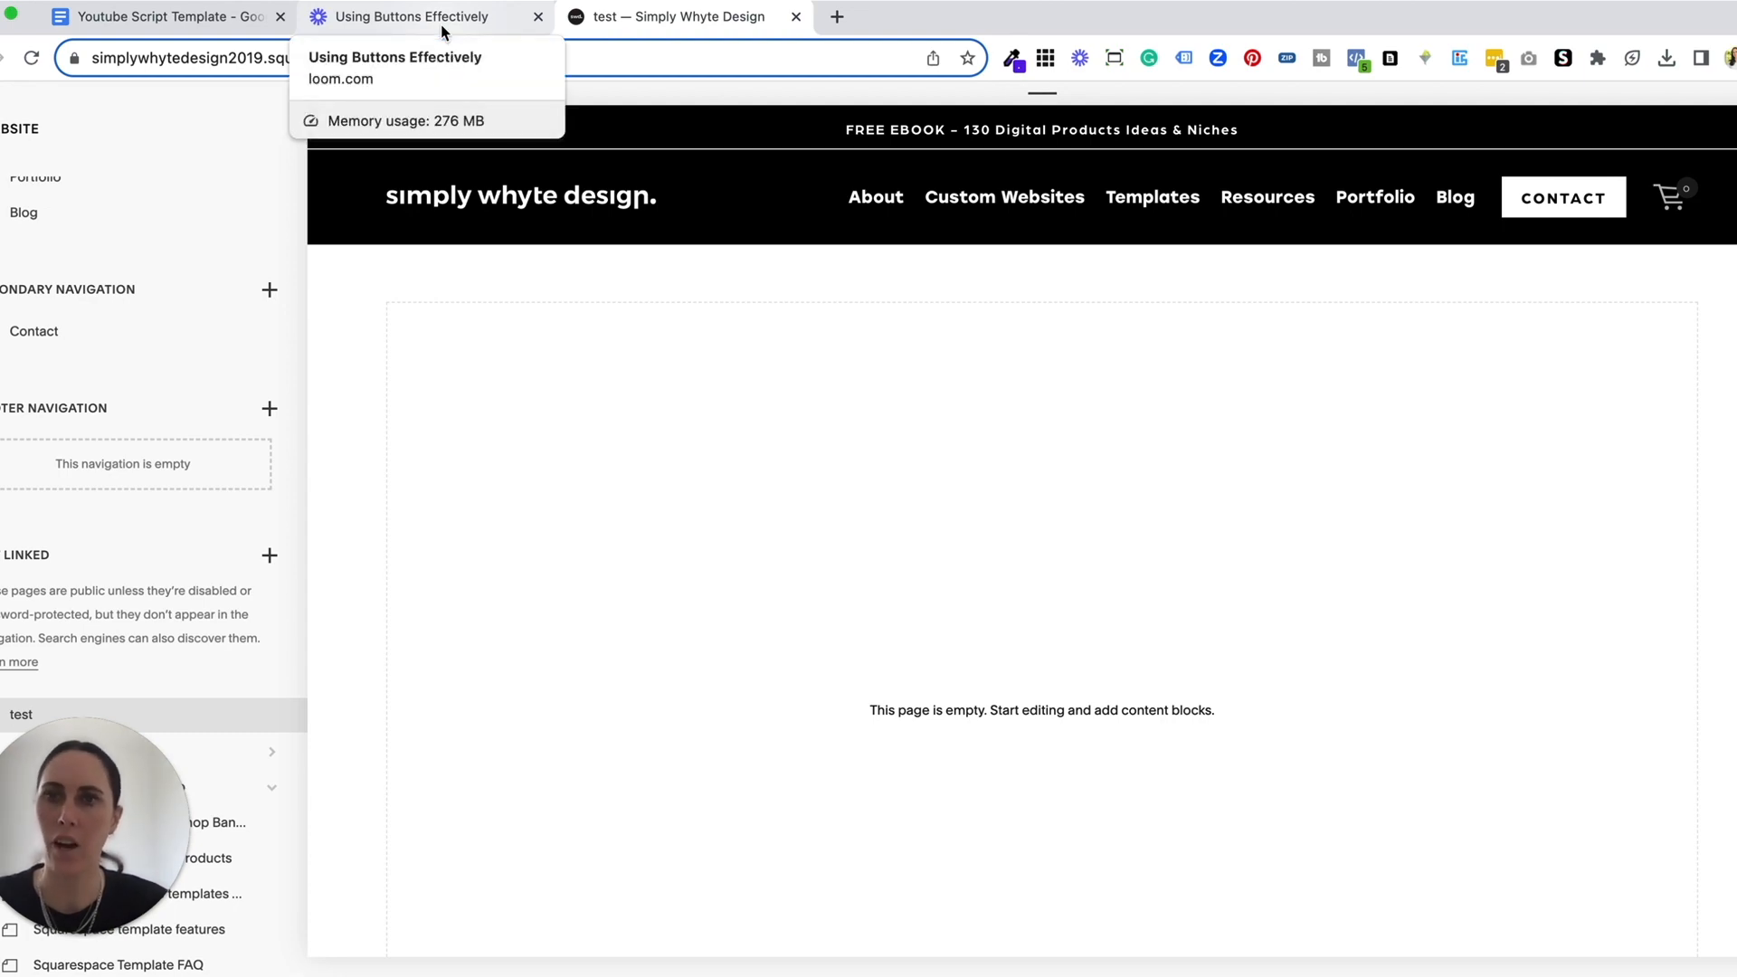
Step: Return to the Loom video and bring up its Share dialog
left_click(421, 16)
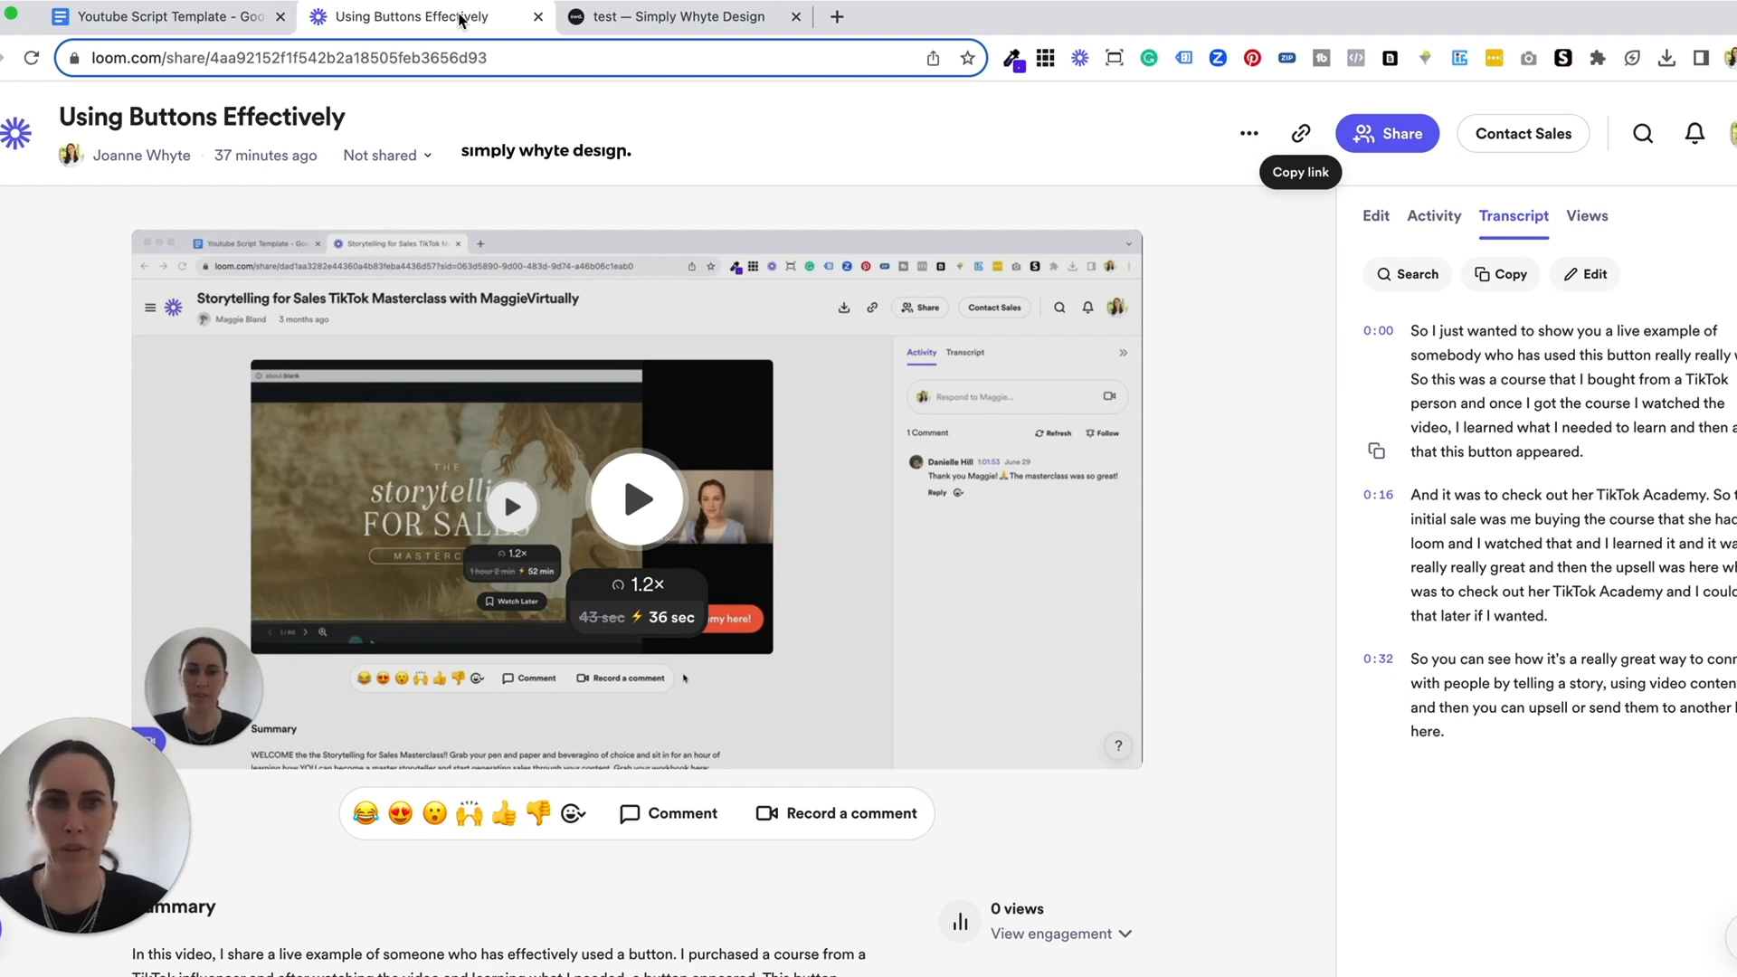
mouse_move(1291, 204)
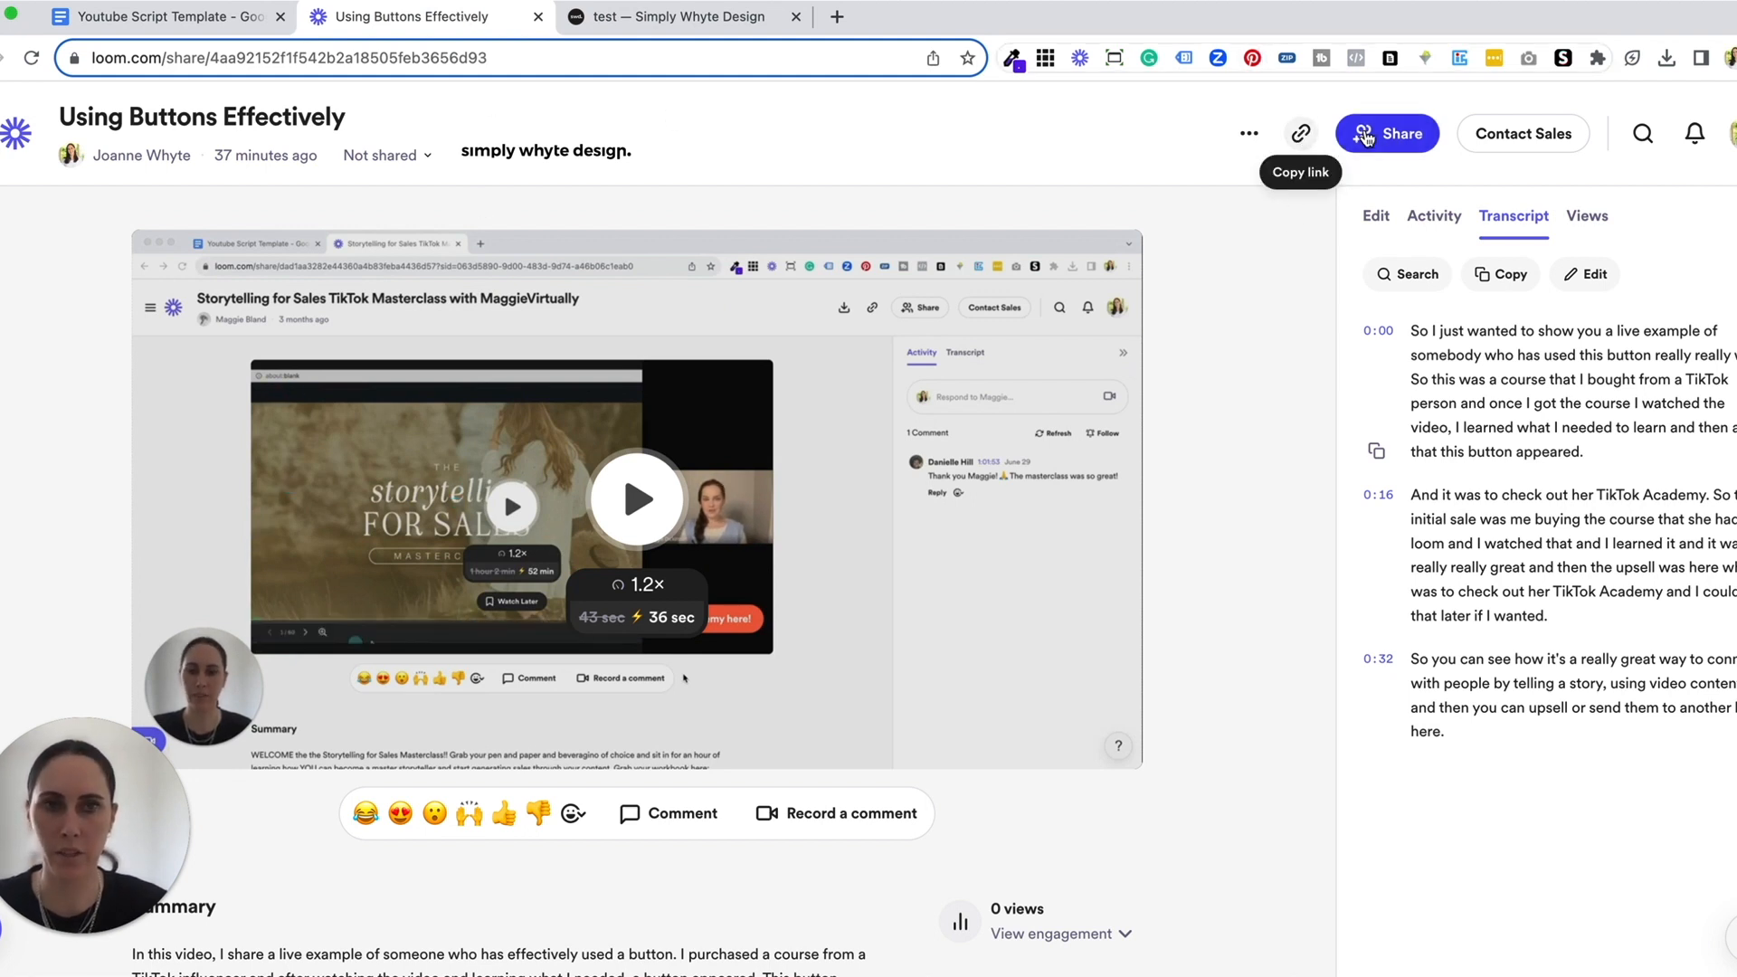
left_click(1385, 132)
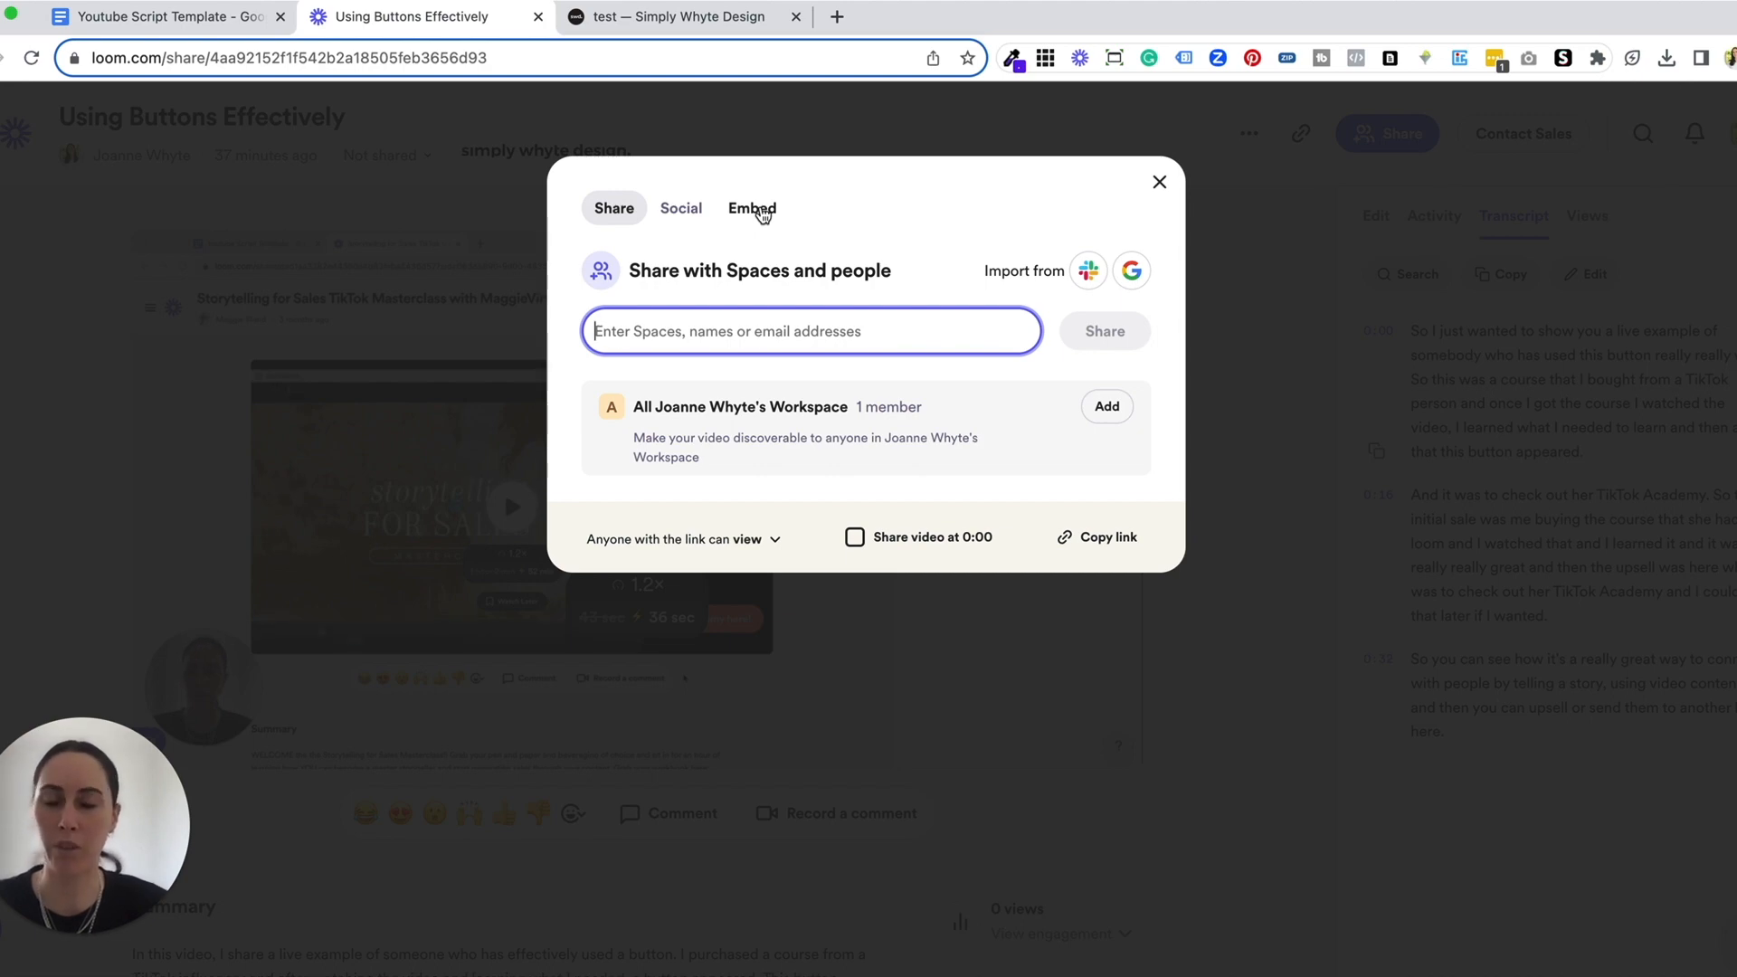
Step: Copy the Responsive-size embed code from the Embed section of the Share dialog
left_click(751, 208)
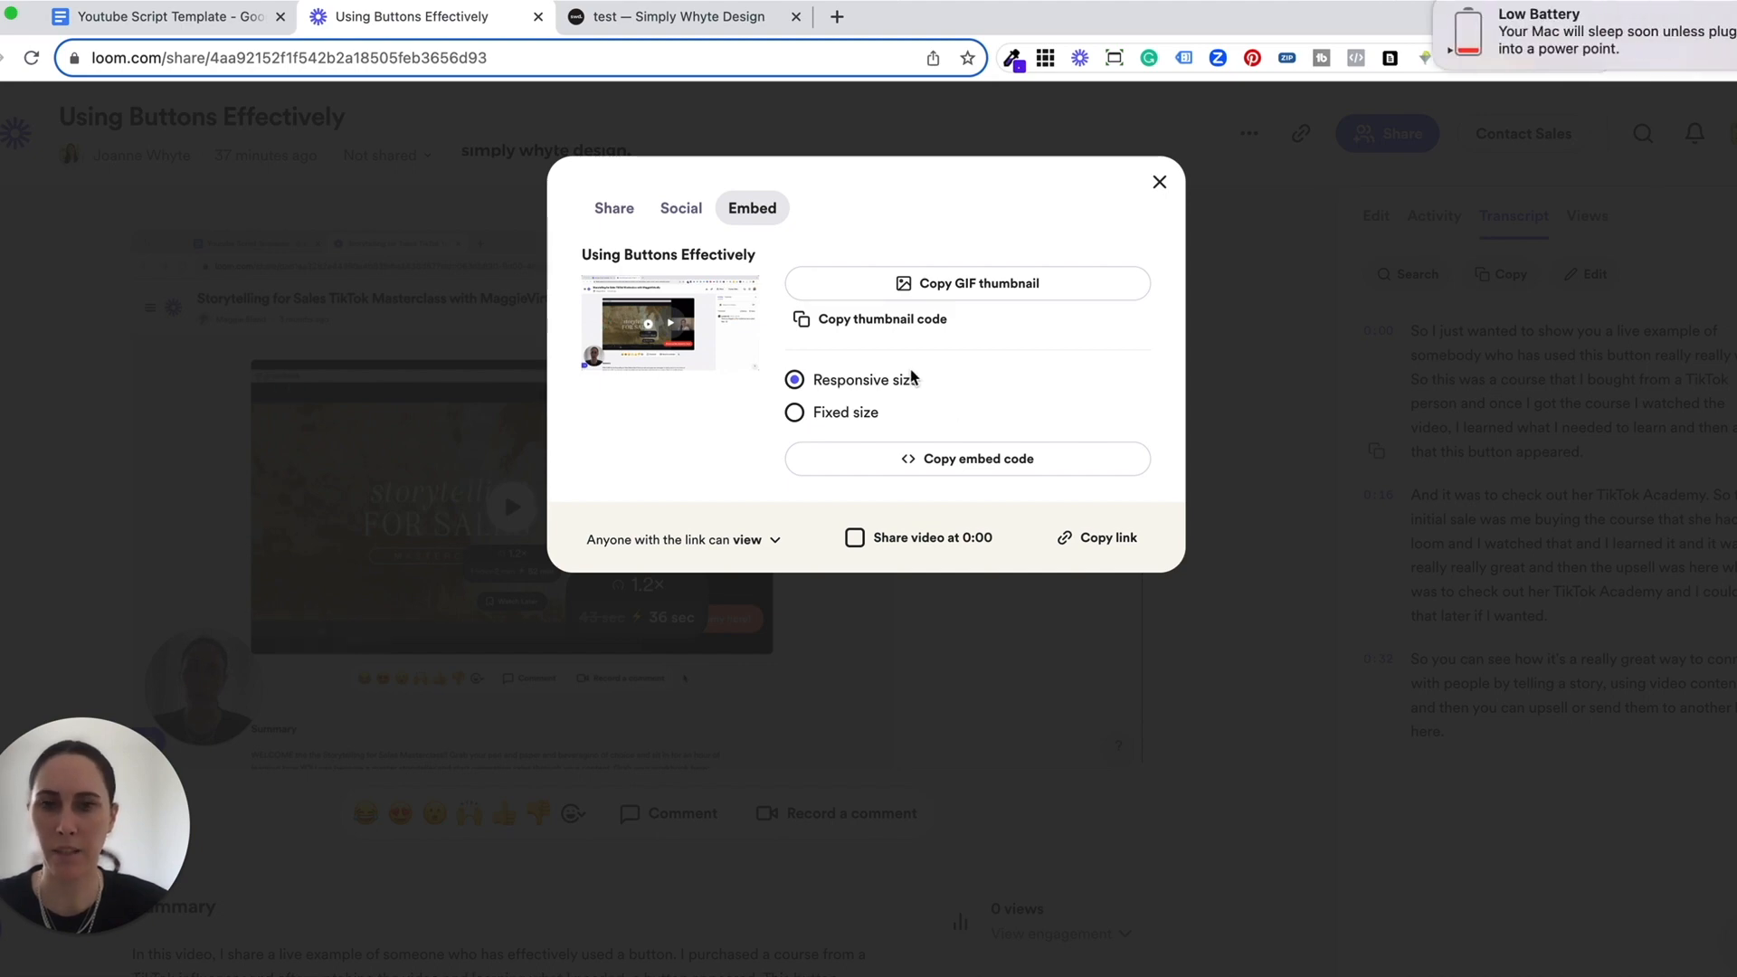
mouse_move(893, 389)
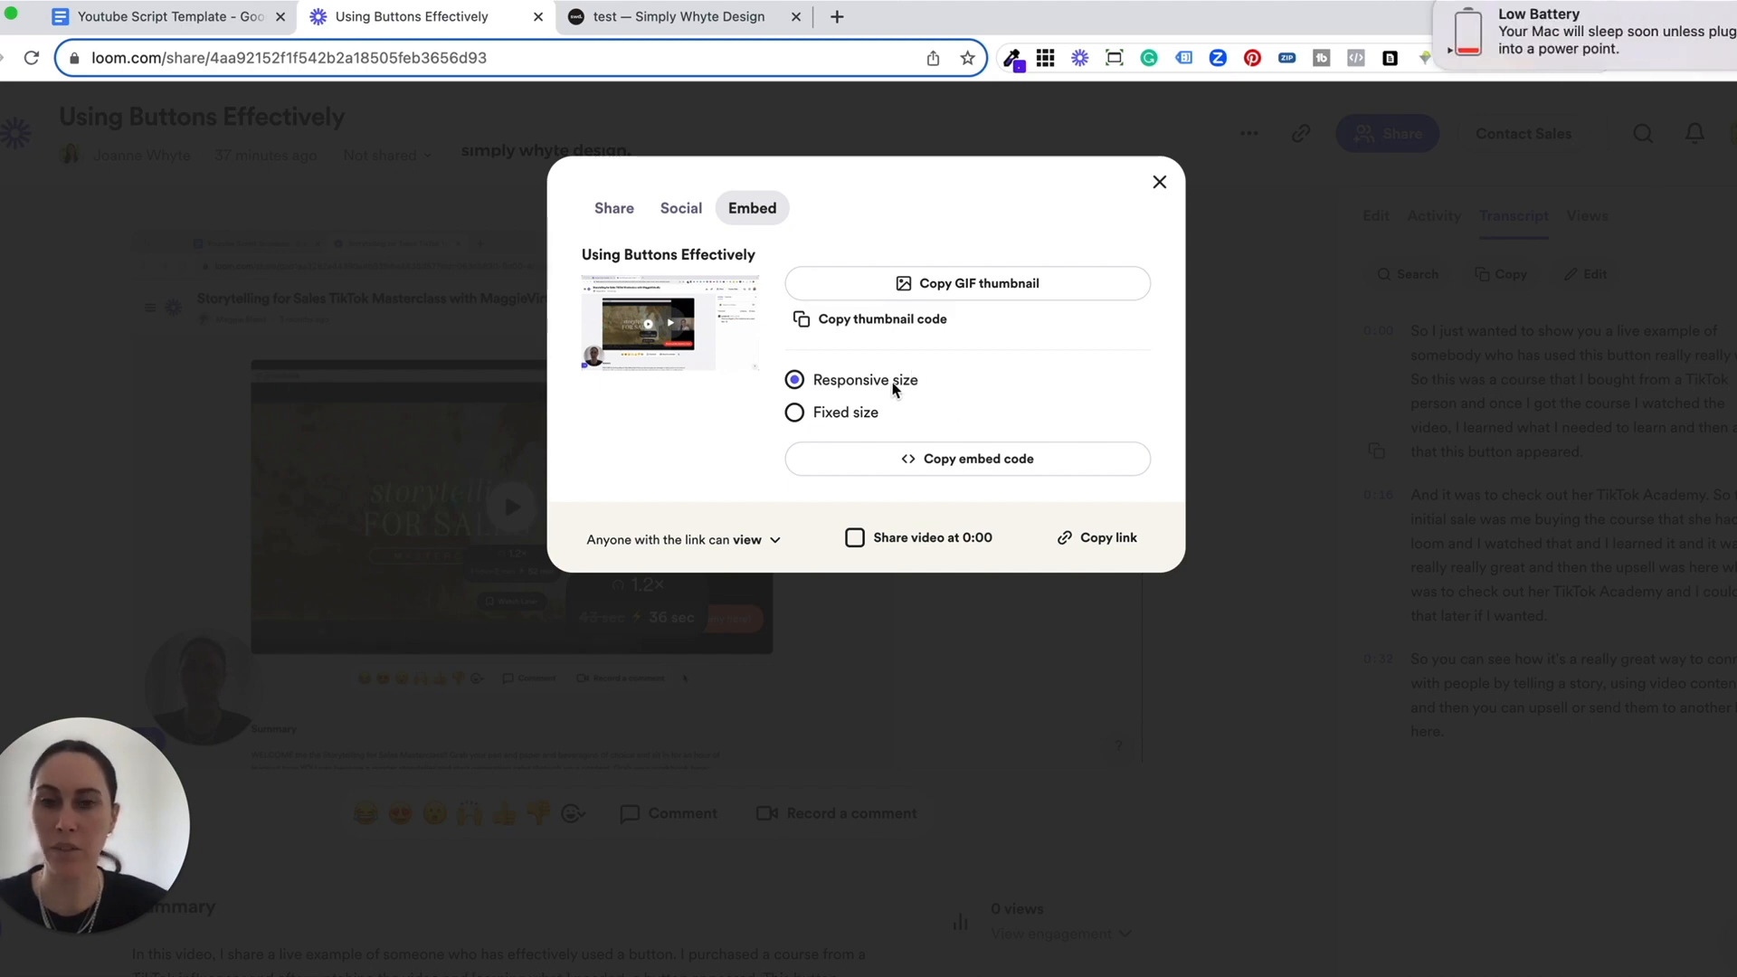
mouse_move(899, 394)
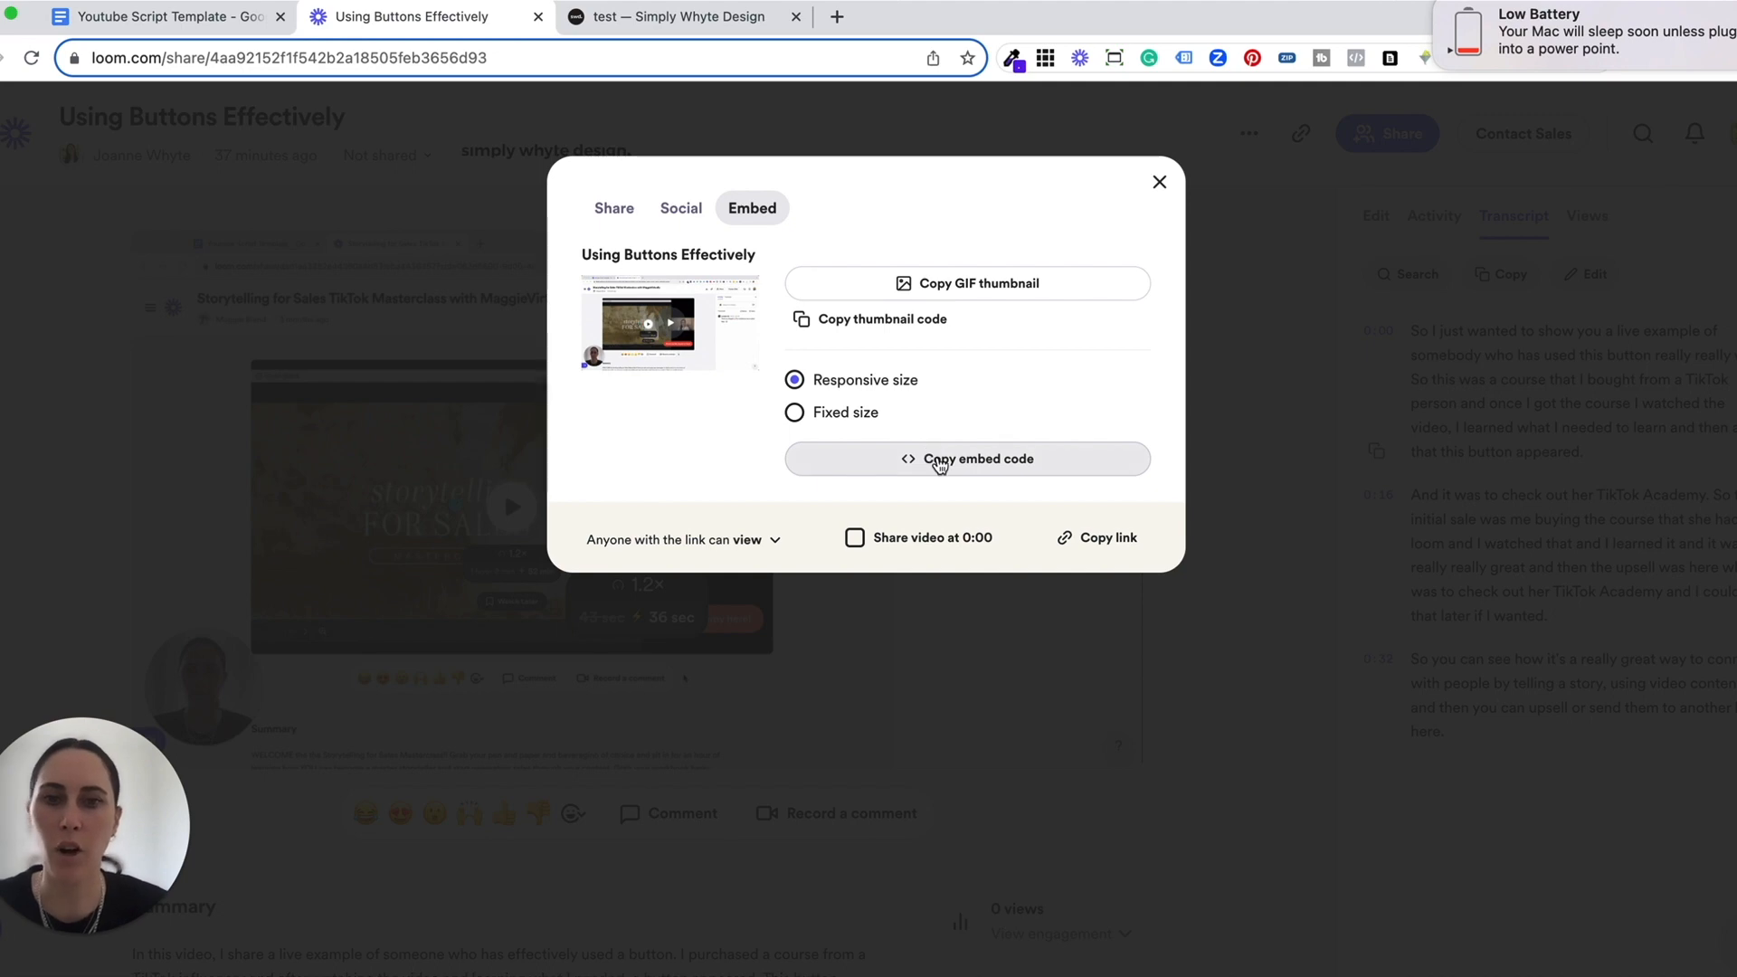
left_click(966, 459)
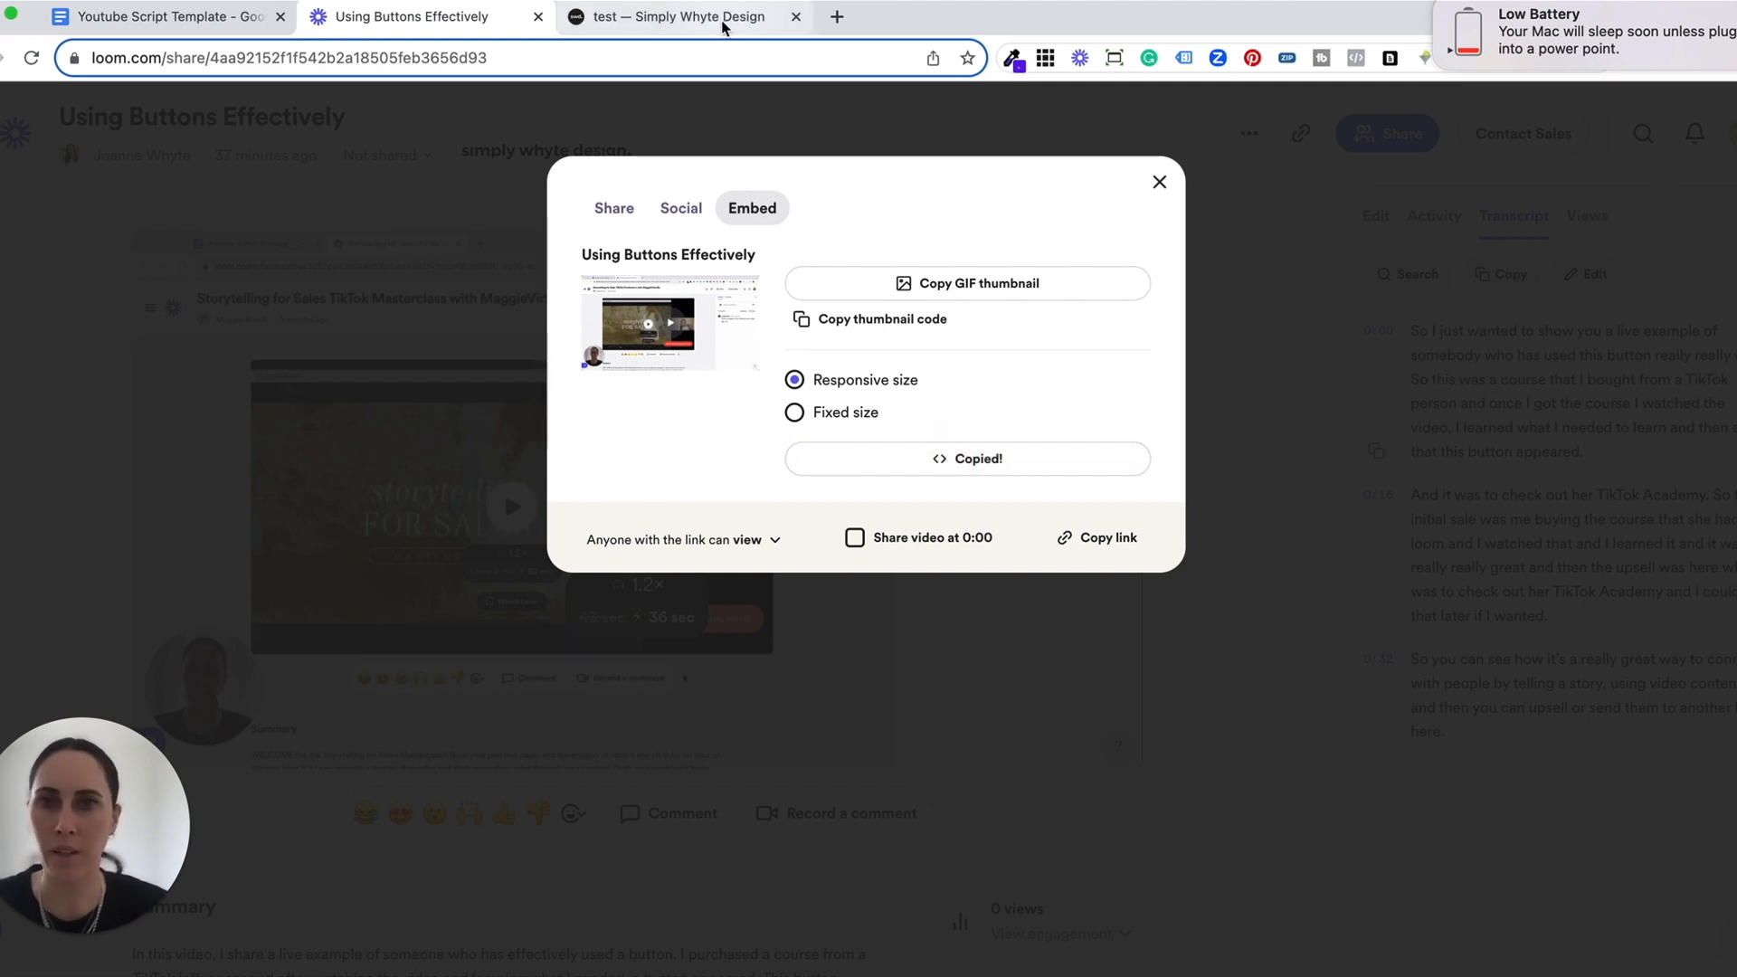
Step: Edit the test page's content and show the + block menu at the insert point
left_click(676, 16)
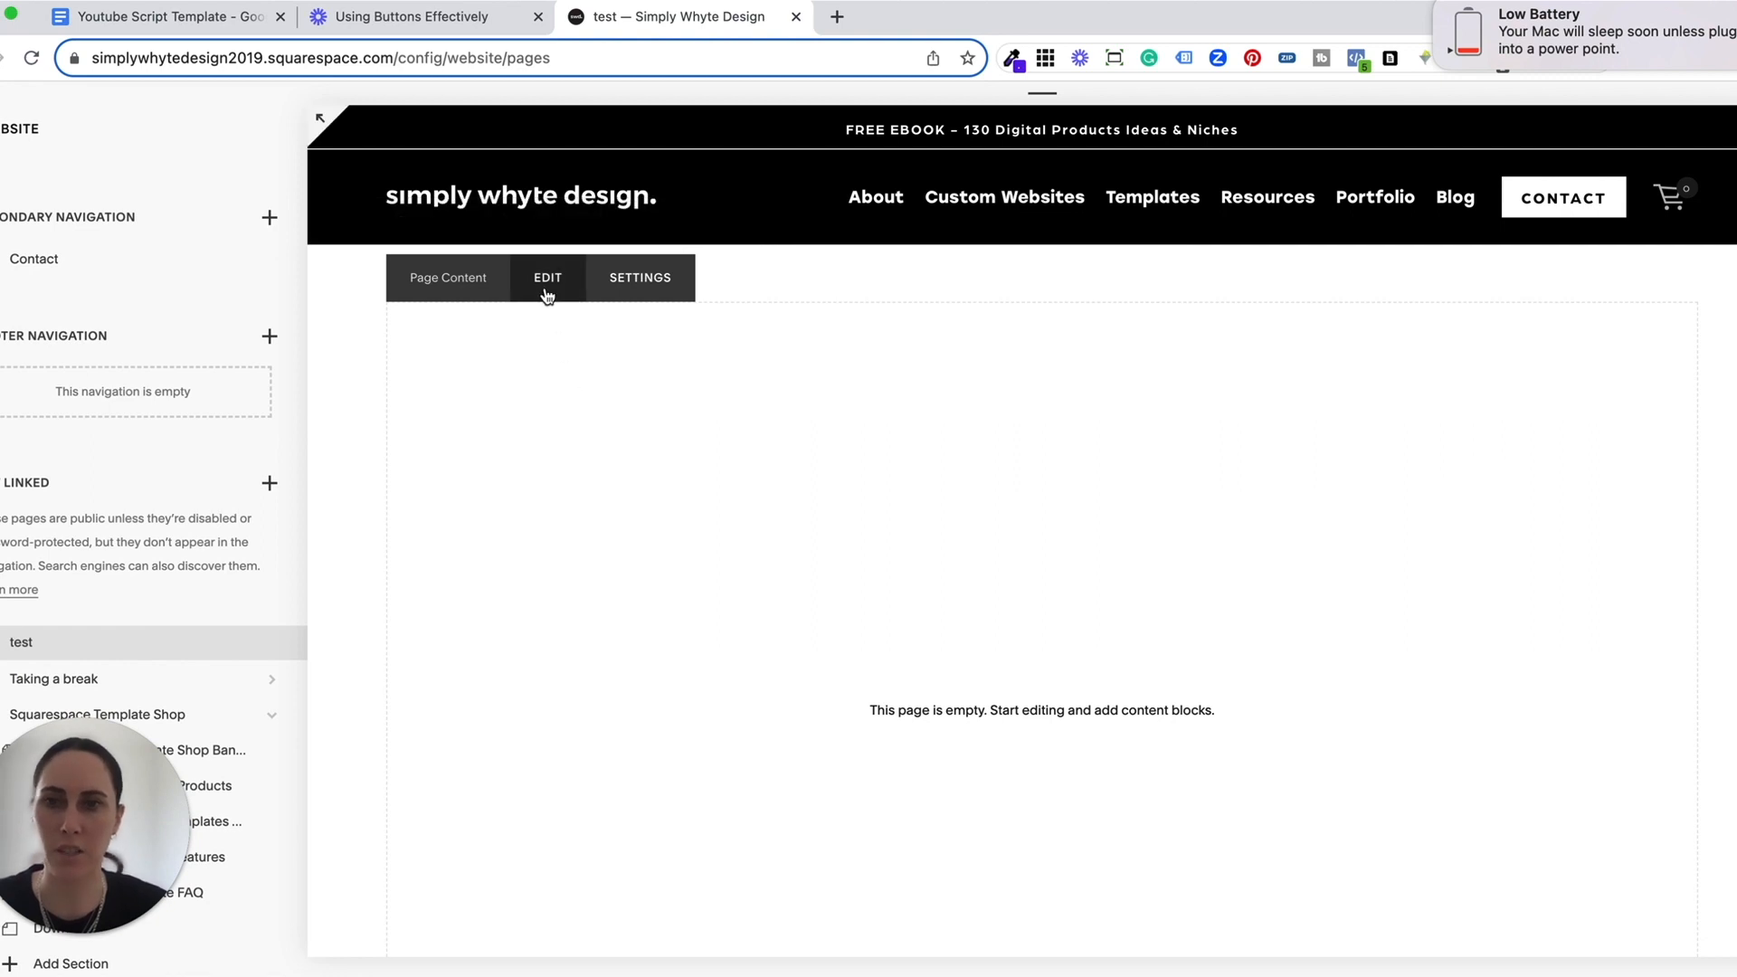
mouse_move(547, 277)
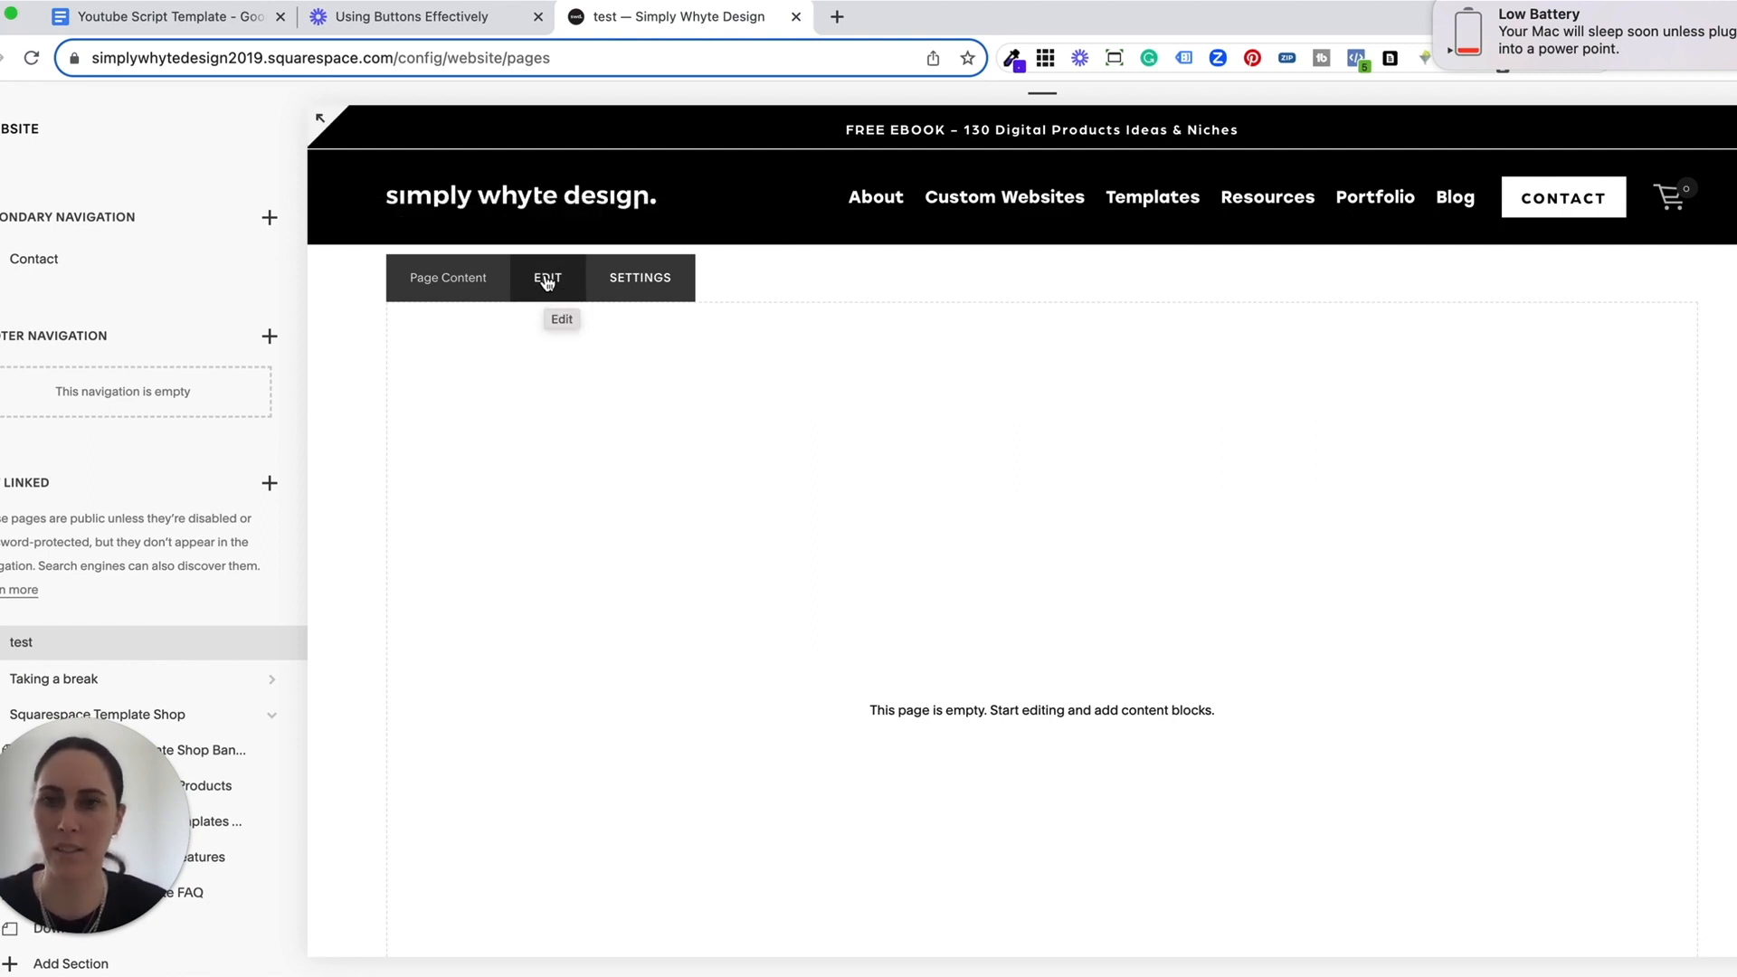
left_click(547, 277)
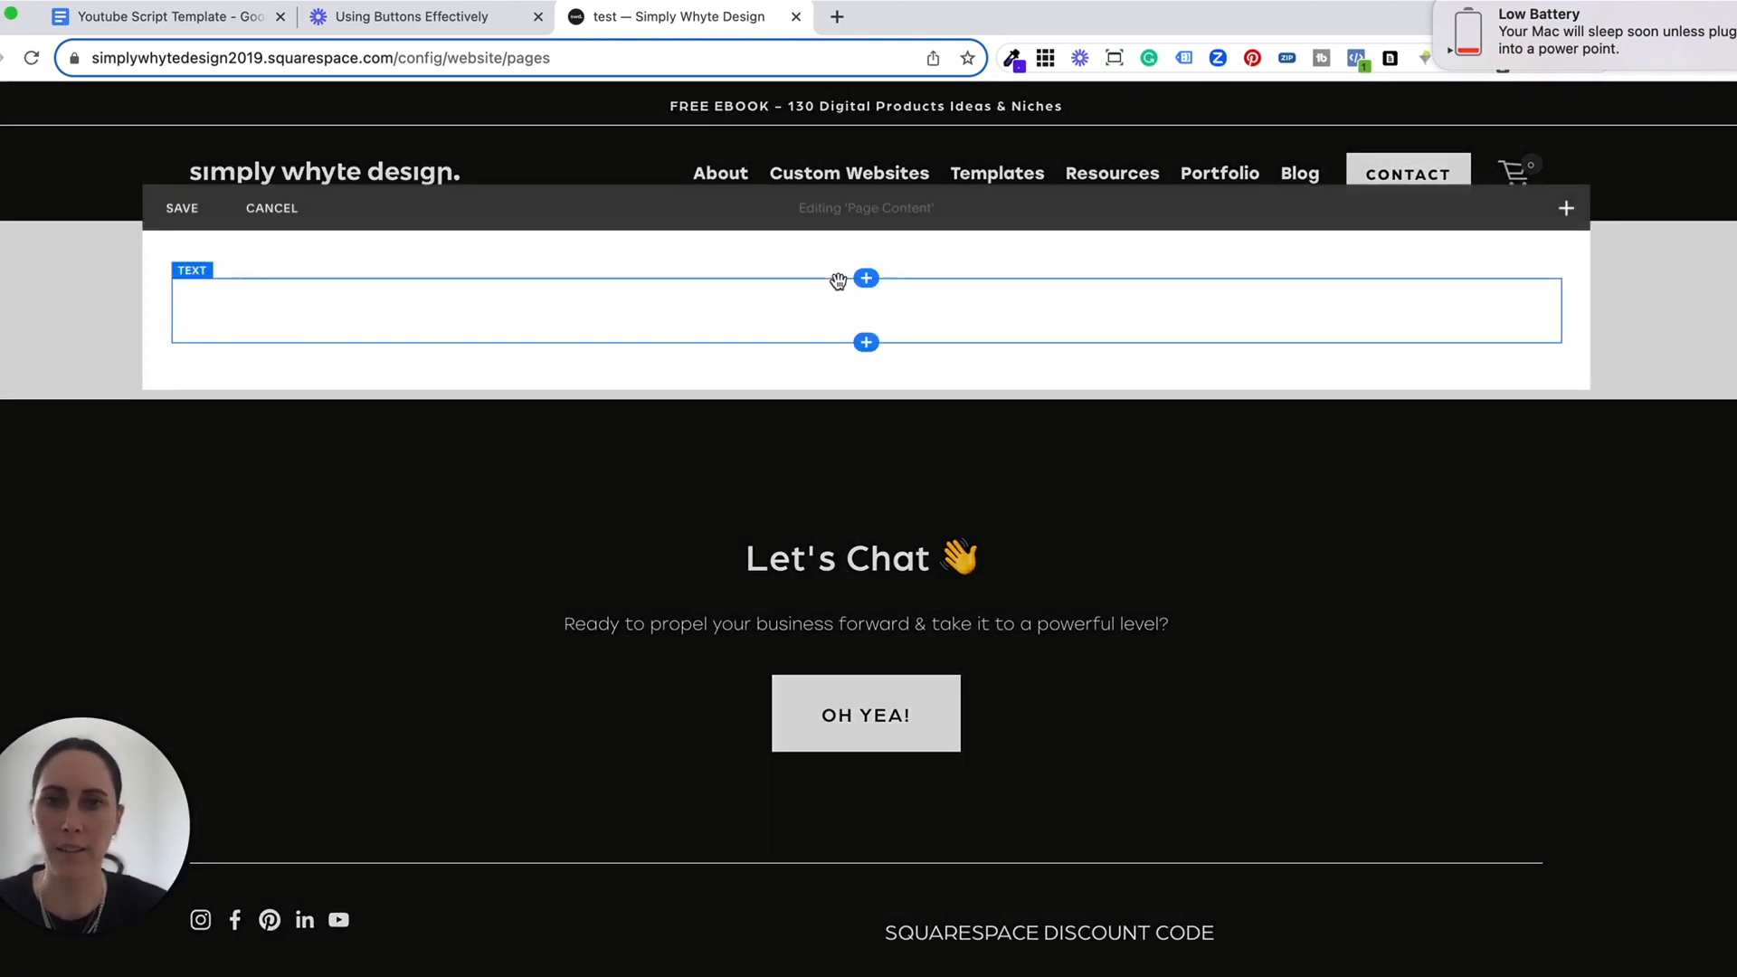
left_click(867, 278)
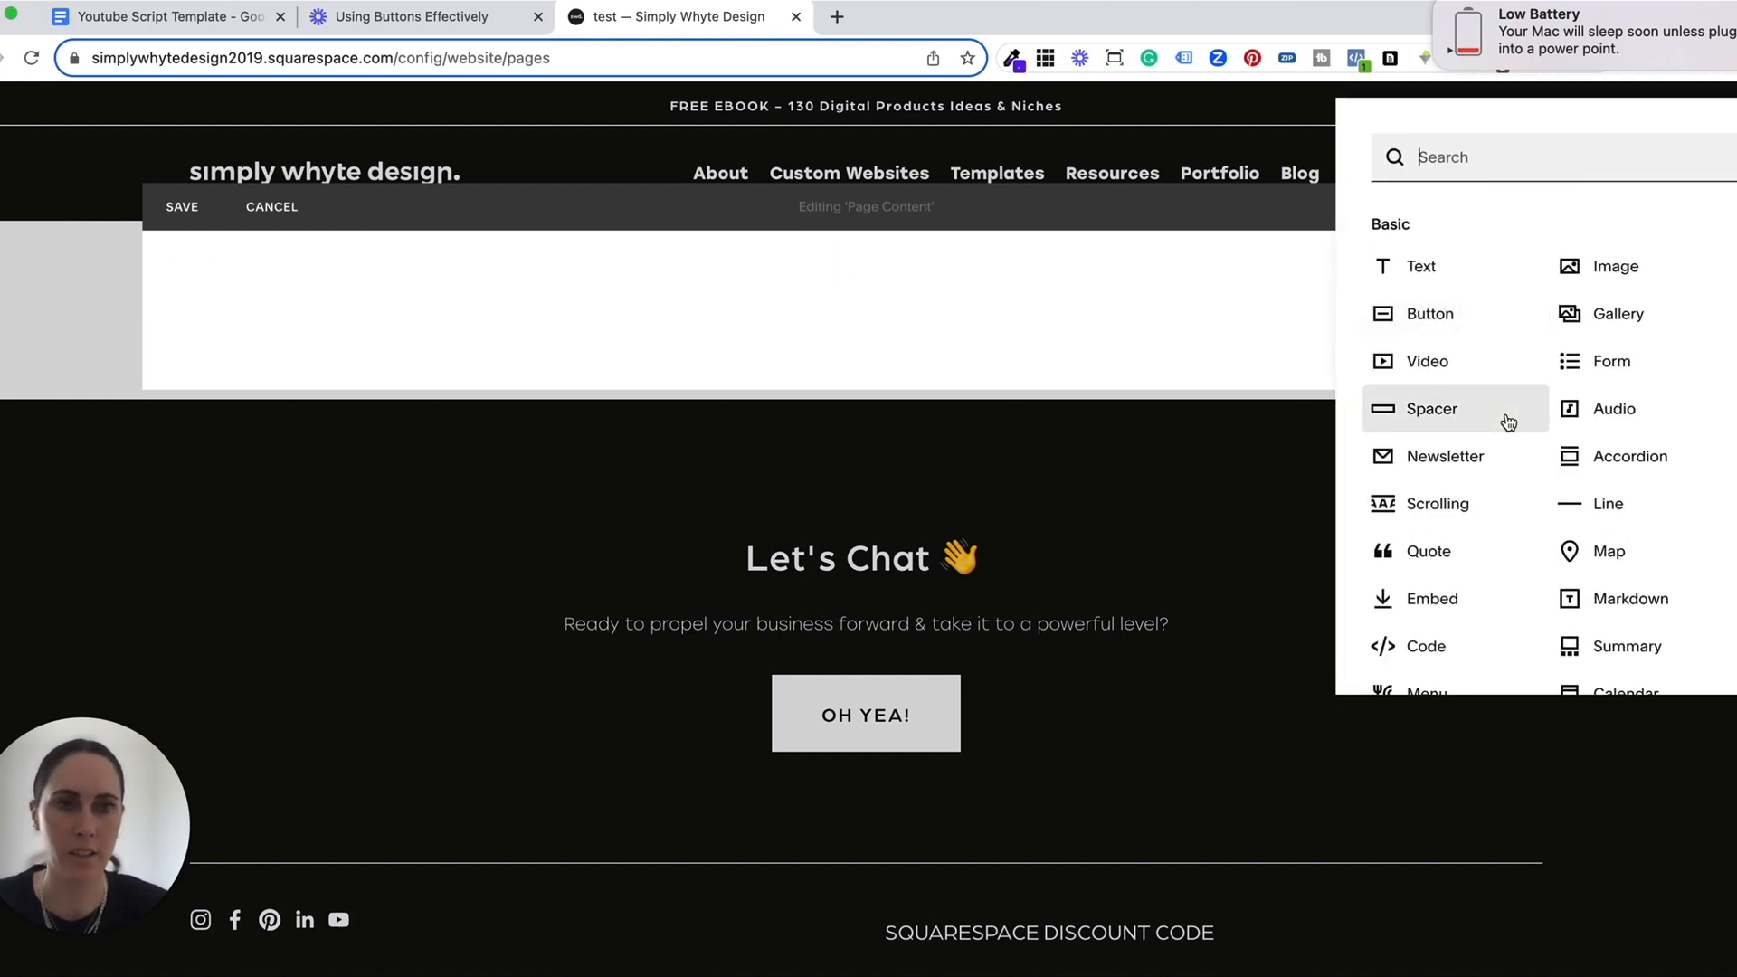
mouse_move(1630, 455)
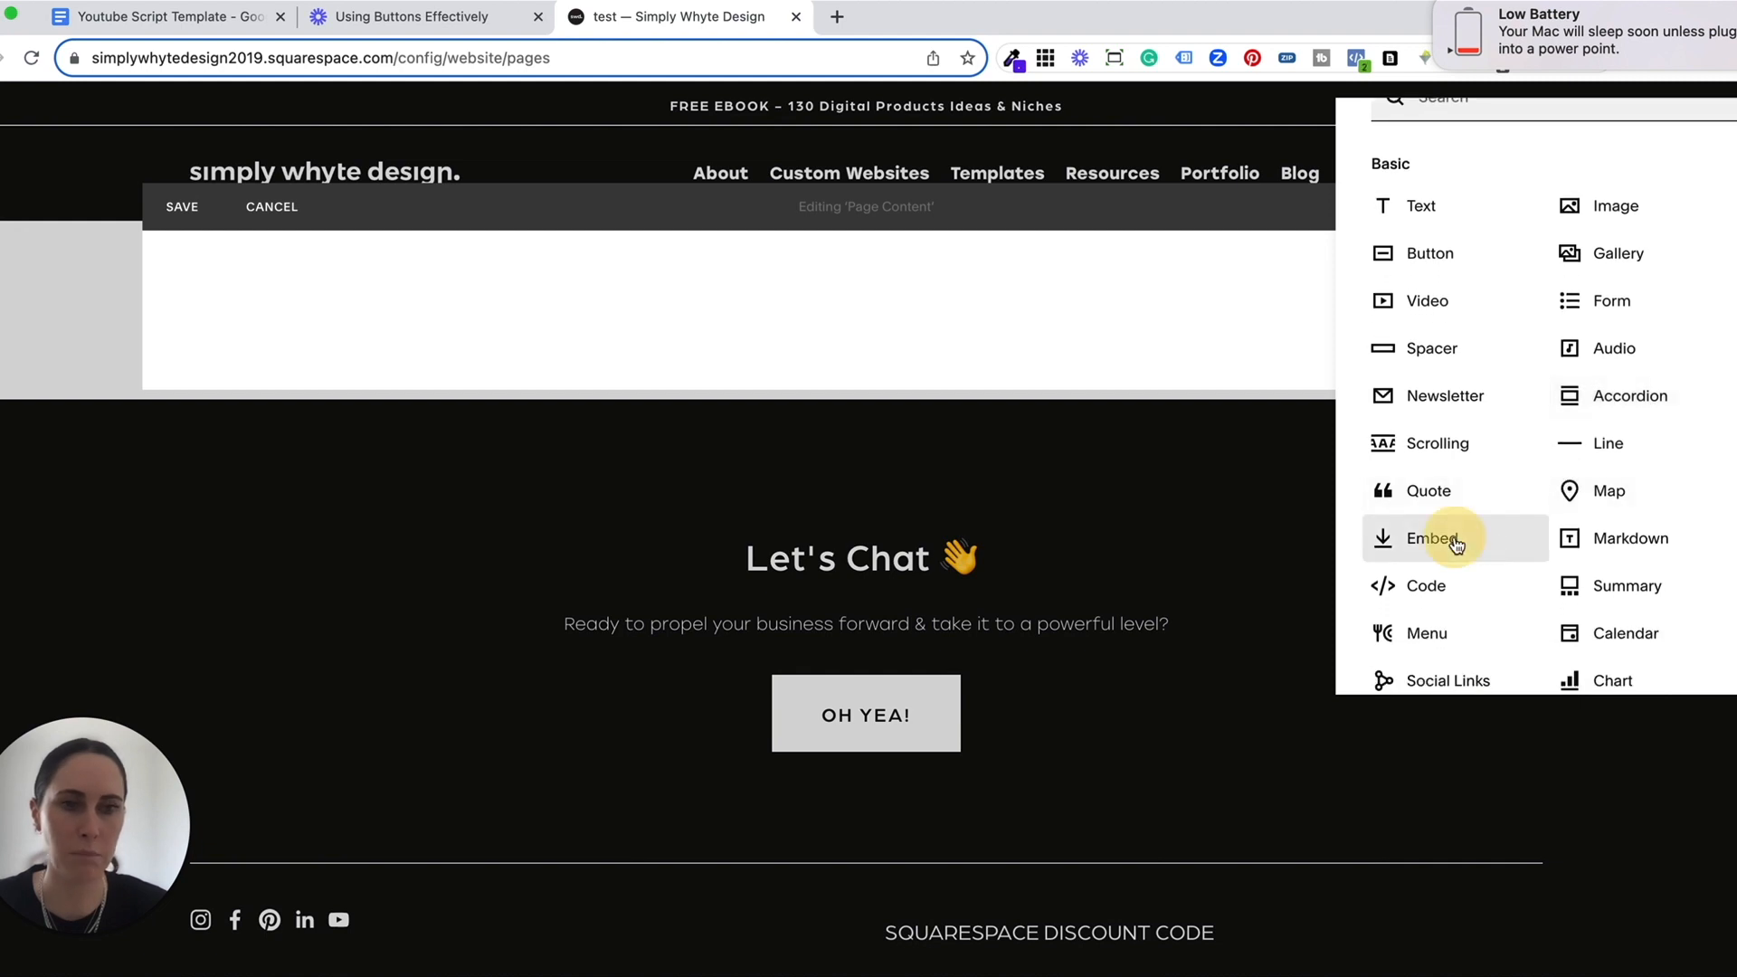
Step: Add an Embed block as a Code Snippet and paste the Loom embed code into Embed data
left_click(1430, 538)
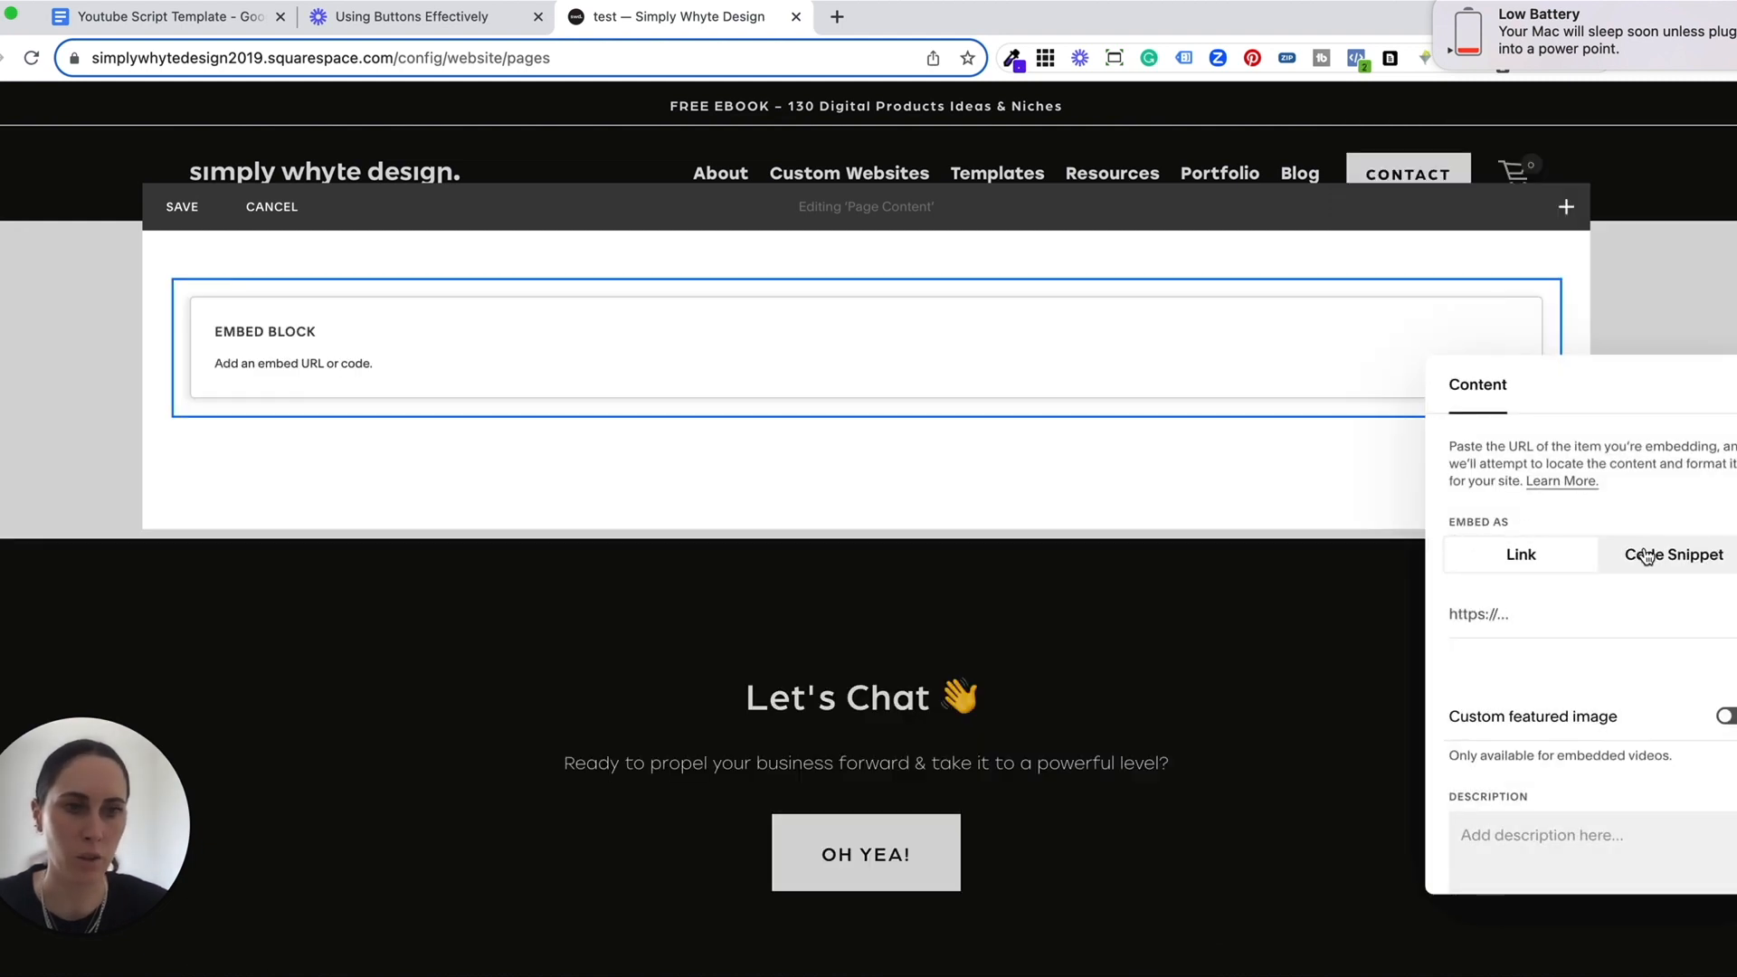
left_click(1672, 554)
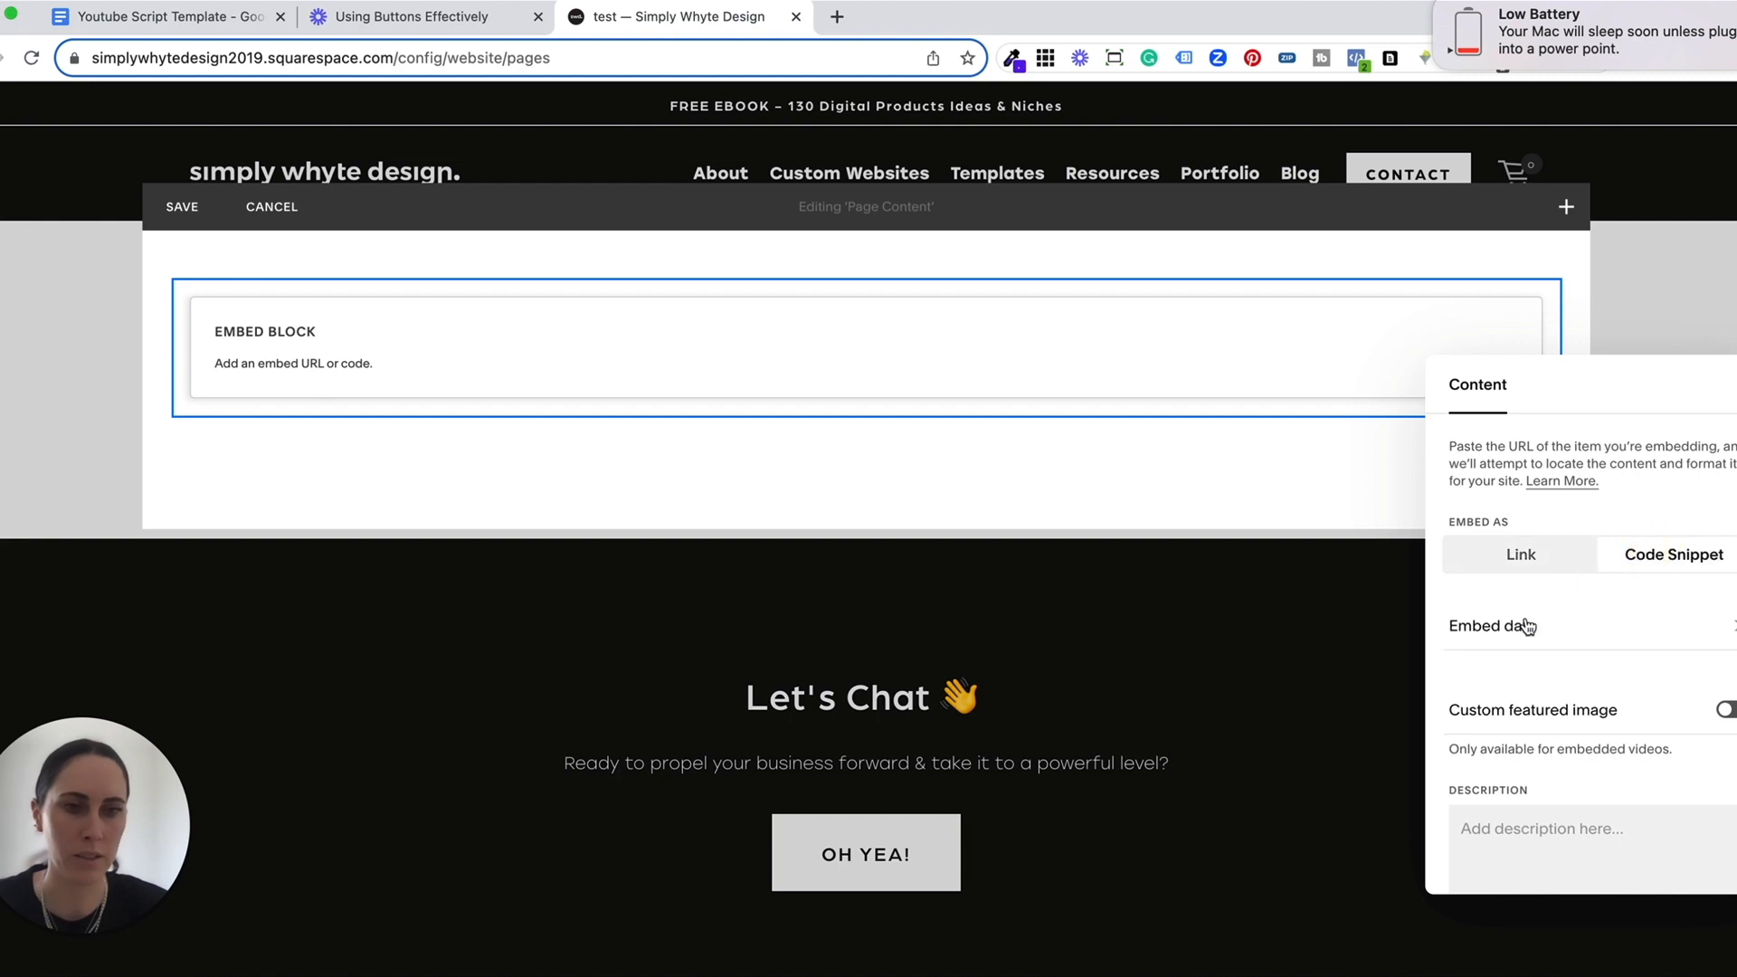
left_click(1492, 626)
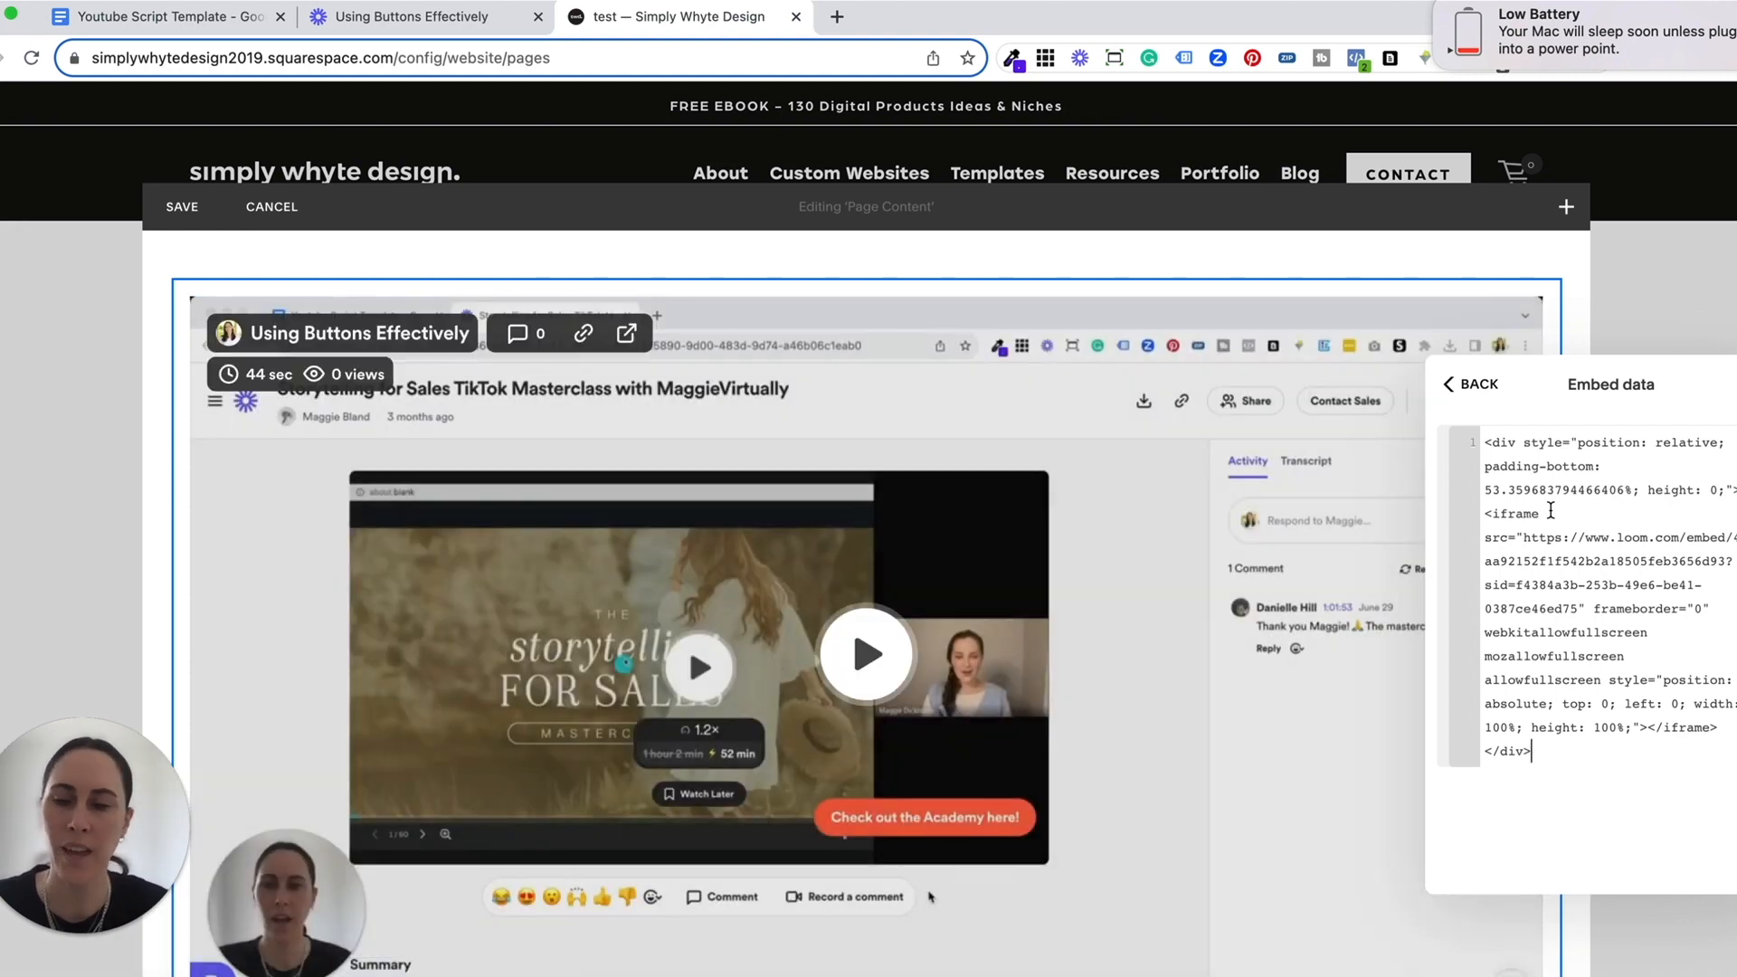
scroll("down", 3)
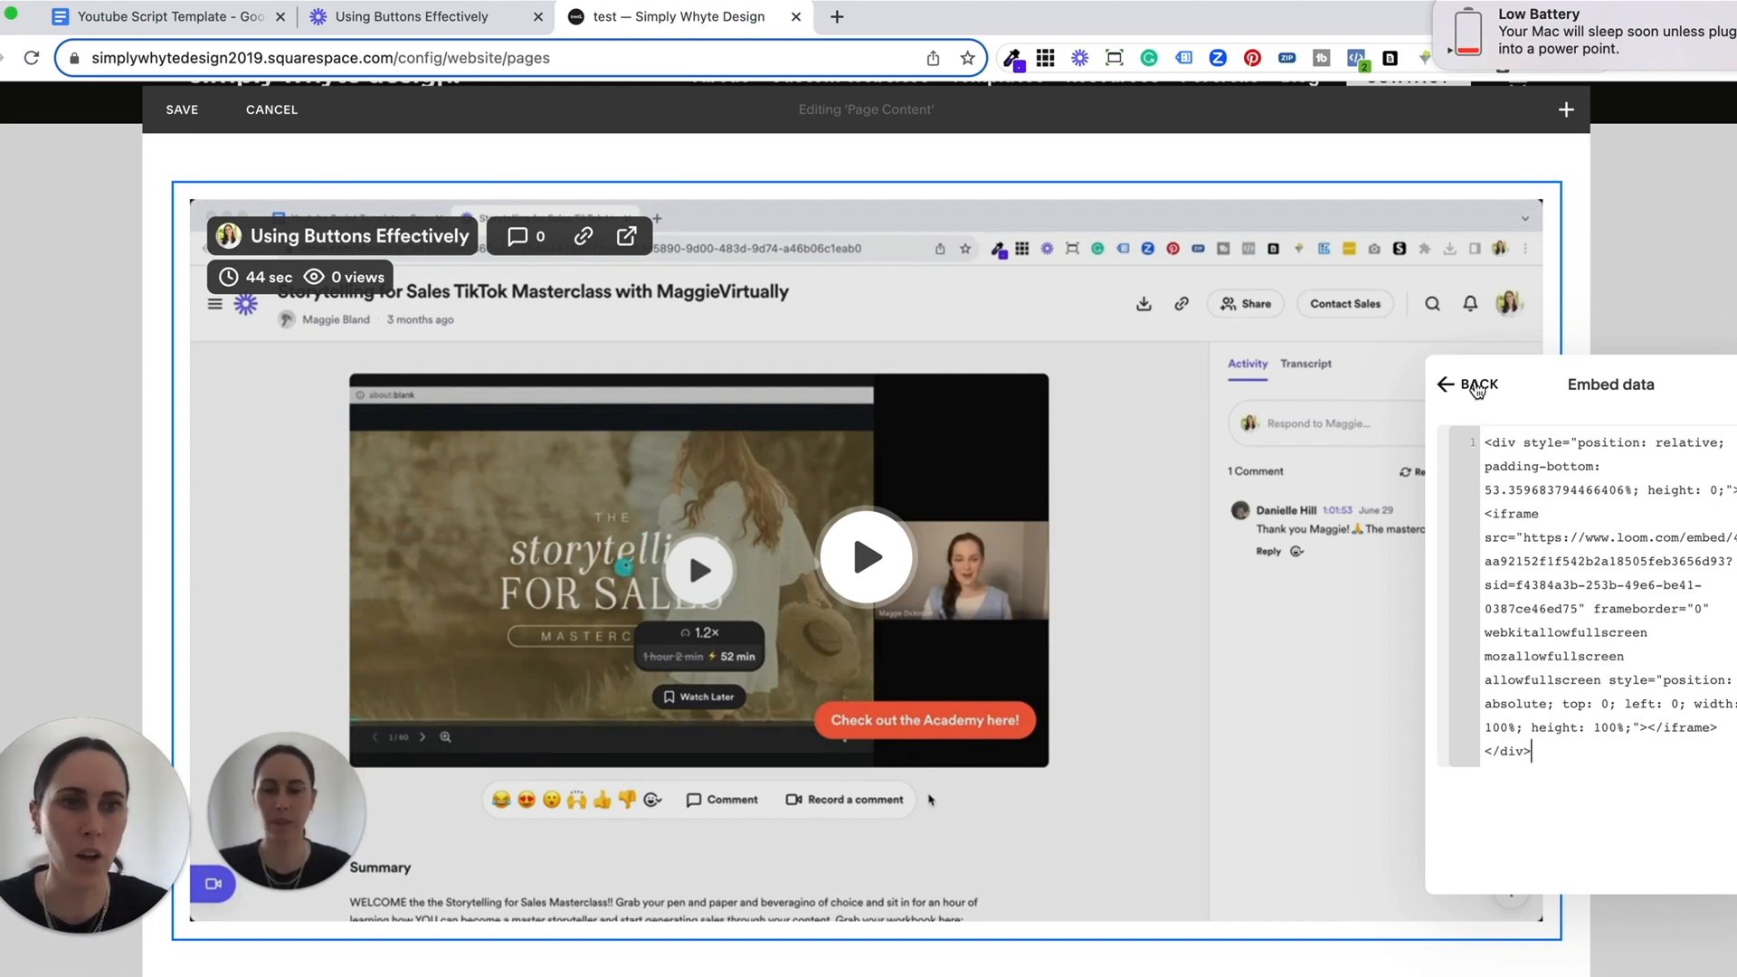
Step: Back out of the Embed data panel and cancel the page edit, leaving the page empty
left_click(1471, 385)
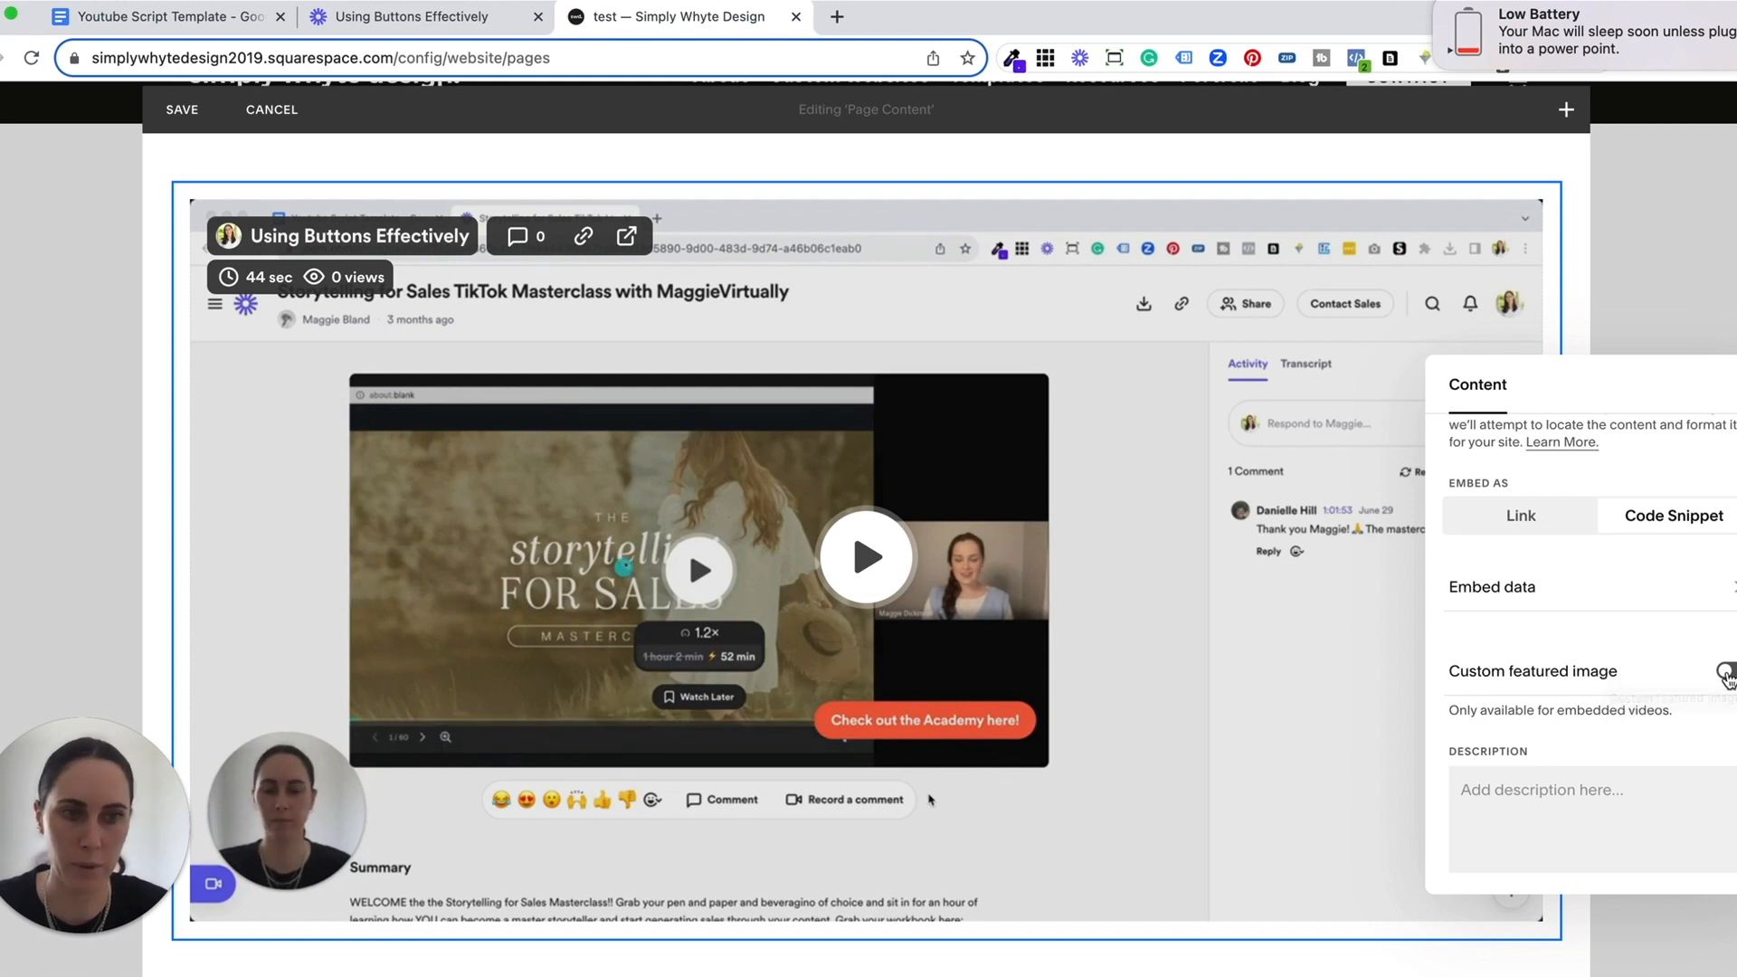
left_click(1726, 671)
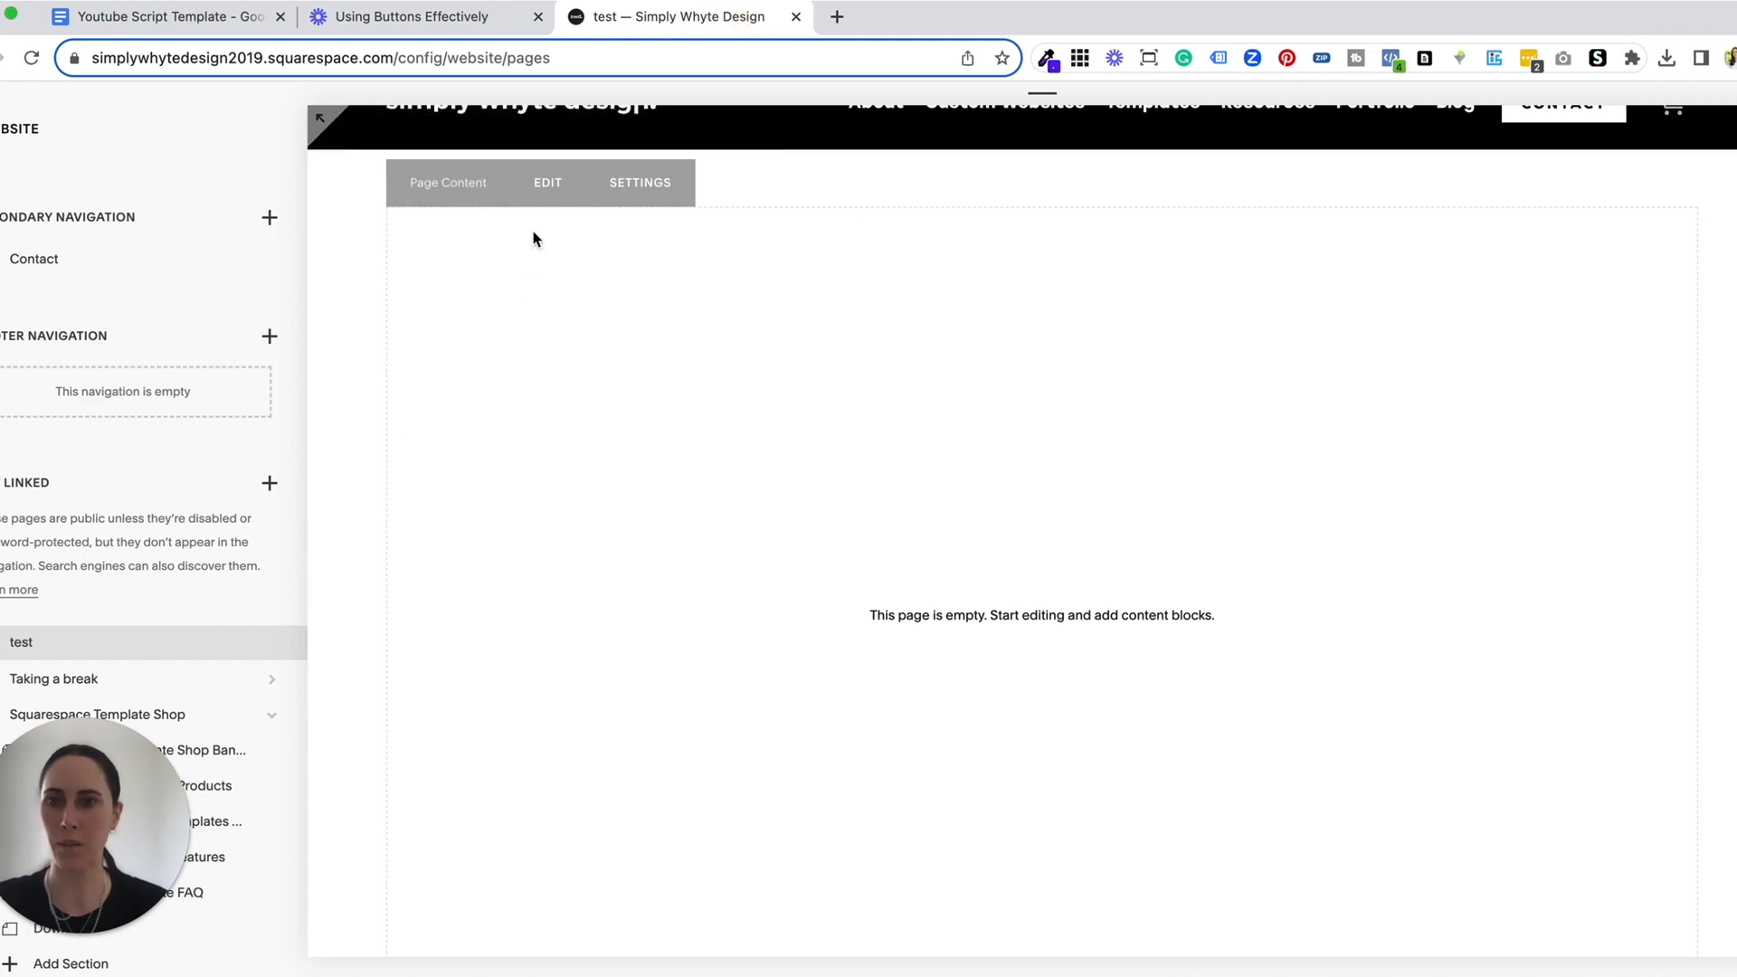
Step: Add an Embed block in Link mode and paste the Loom share URL to locate the video
left_click(546, 182)
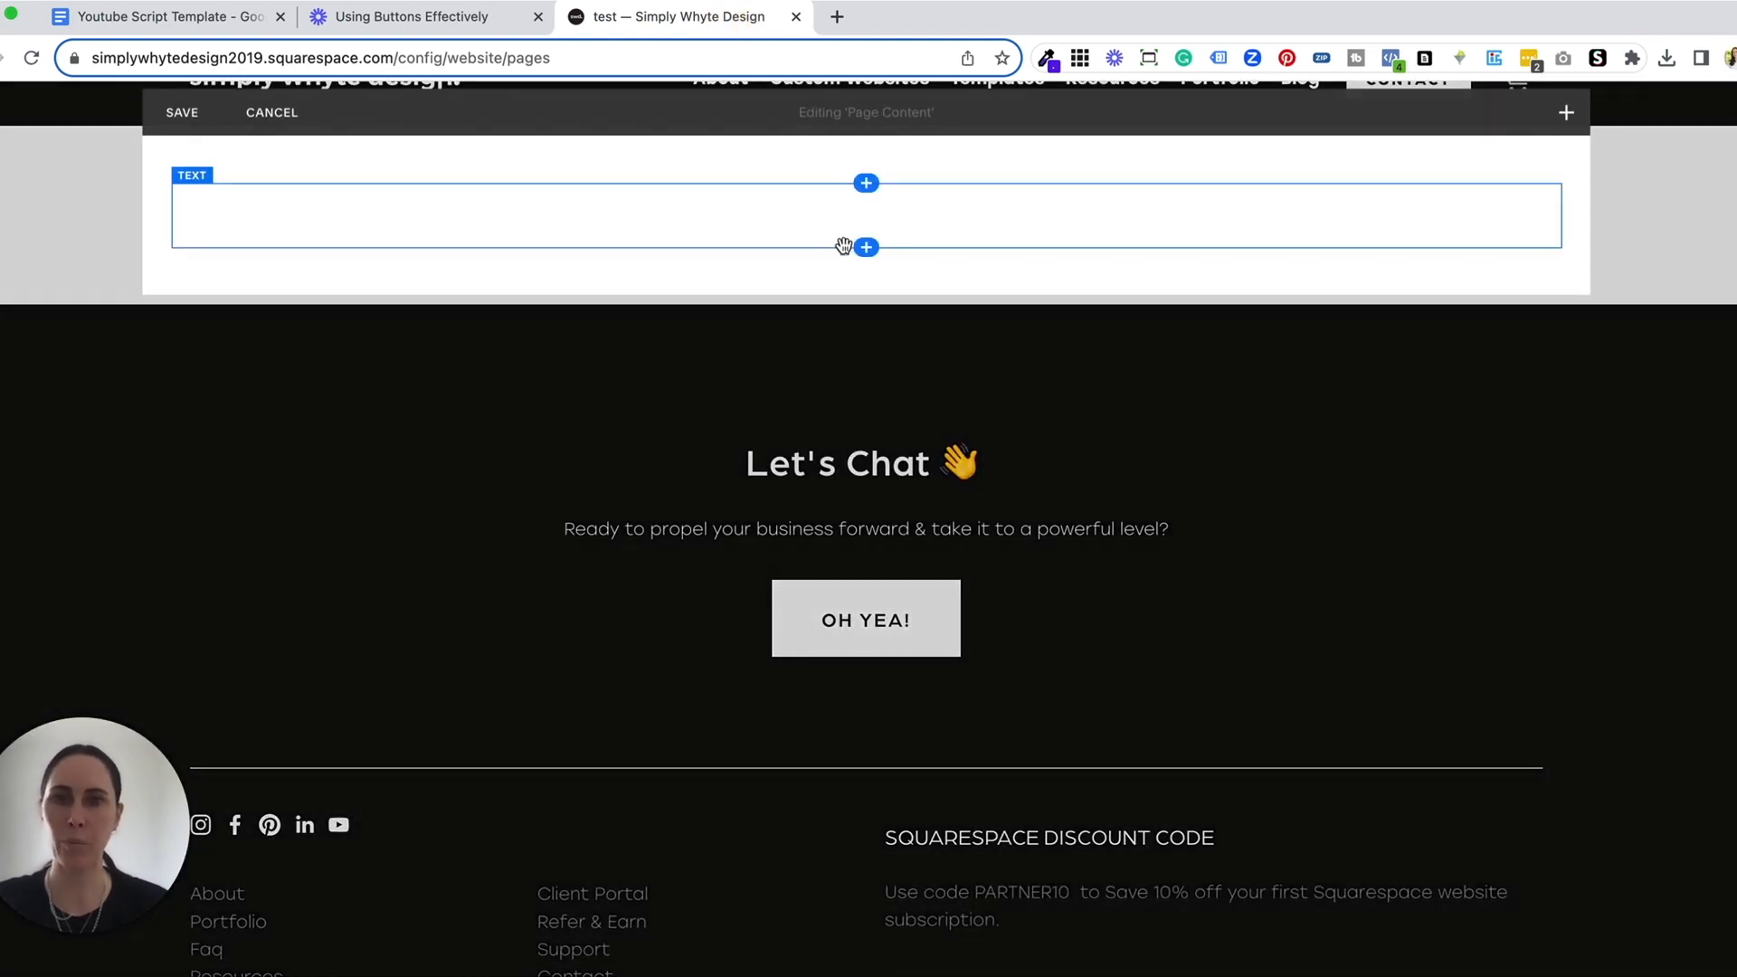
left_click(865, 182)
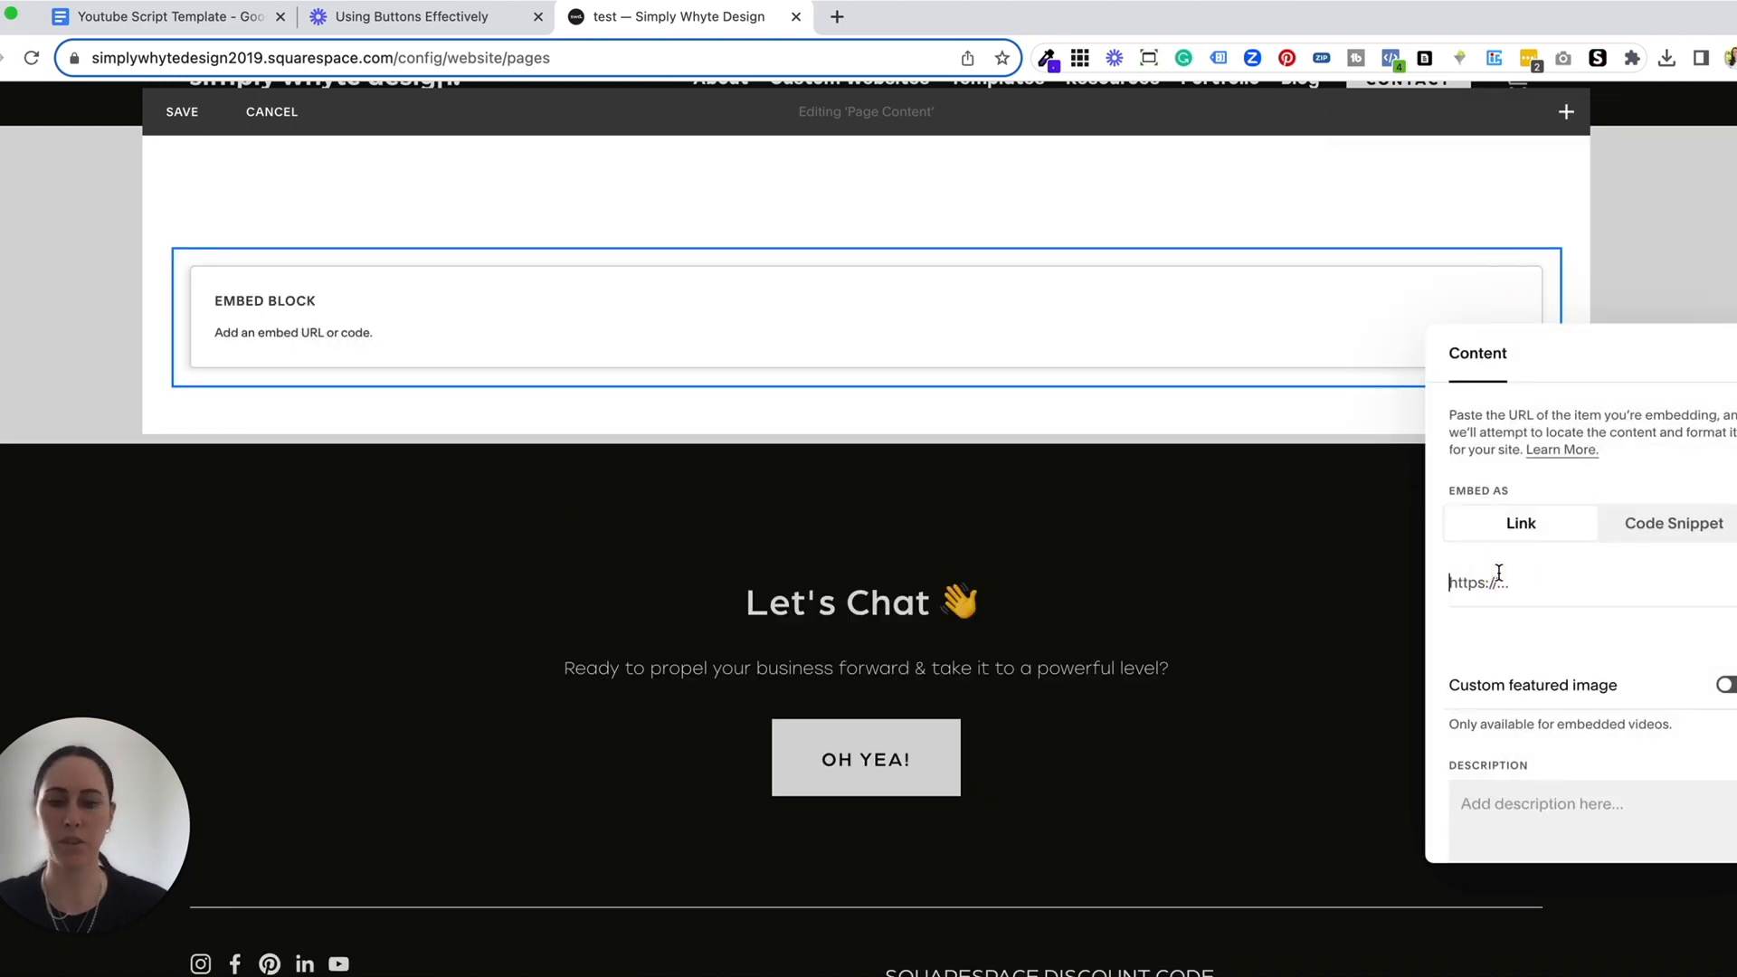
type("11fe634b-4de0-4322-b3bc-473ae0d0b37")
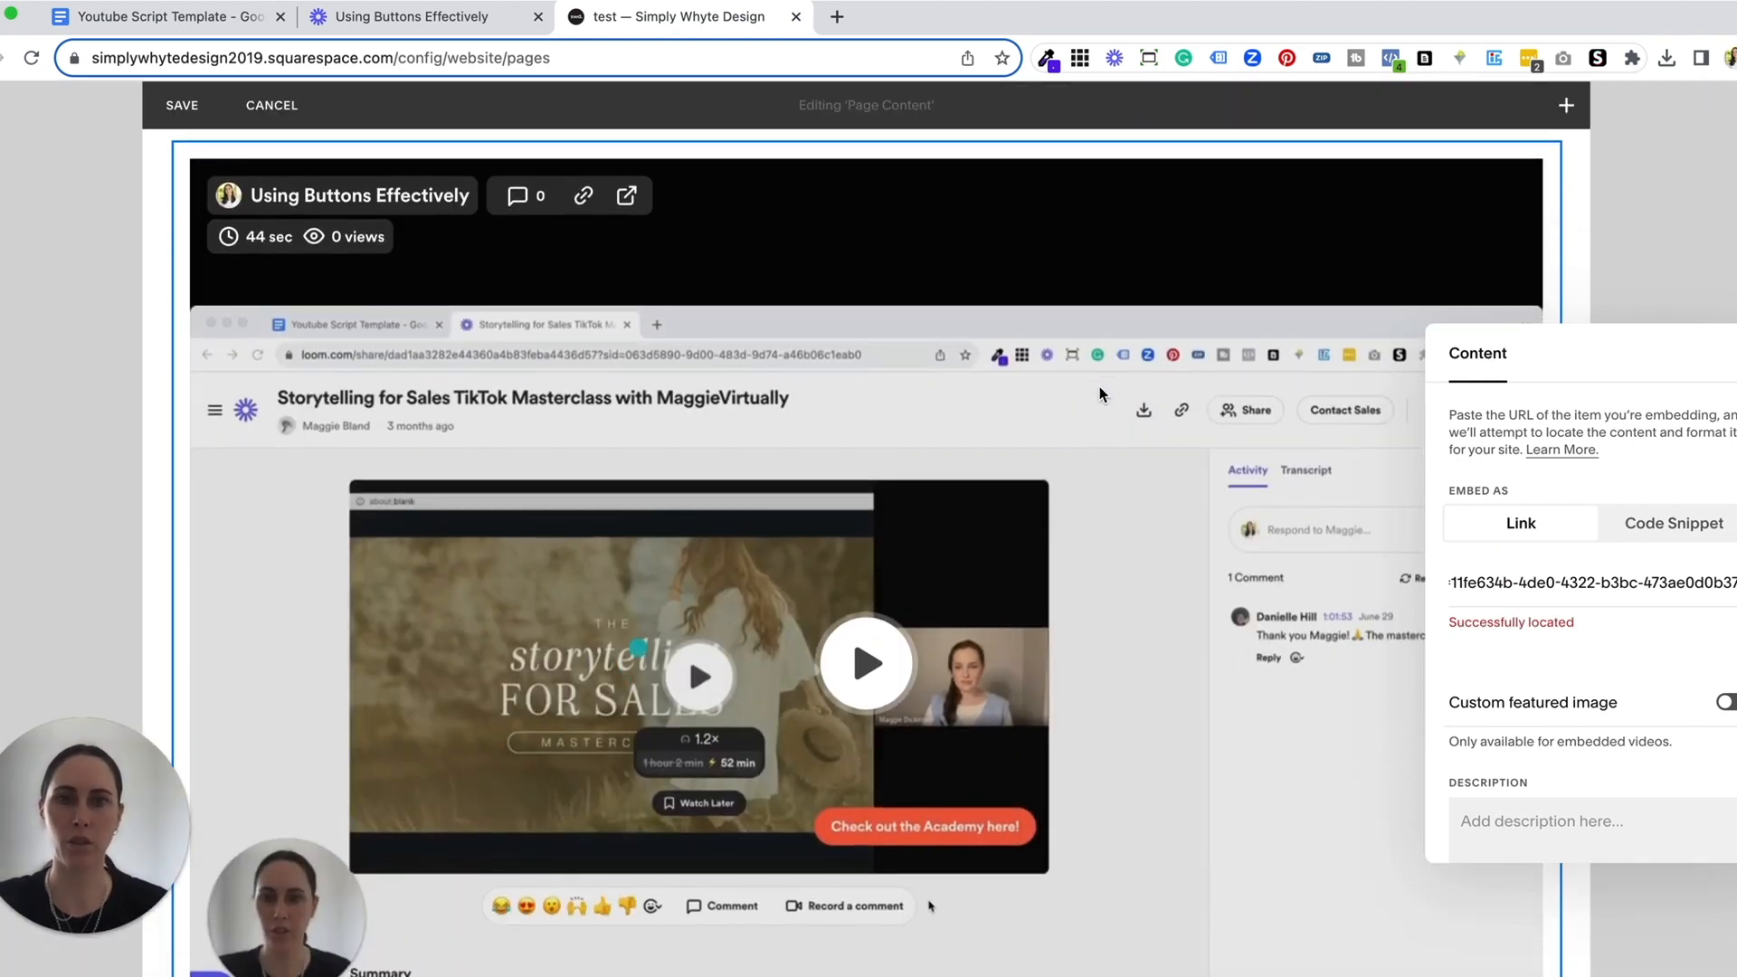
scroll("down", 3)
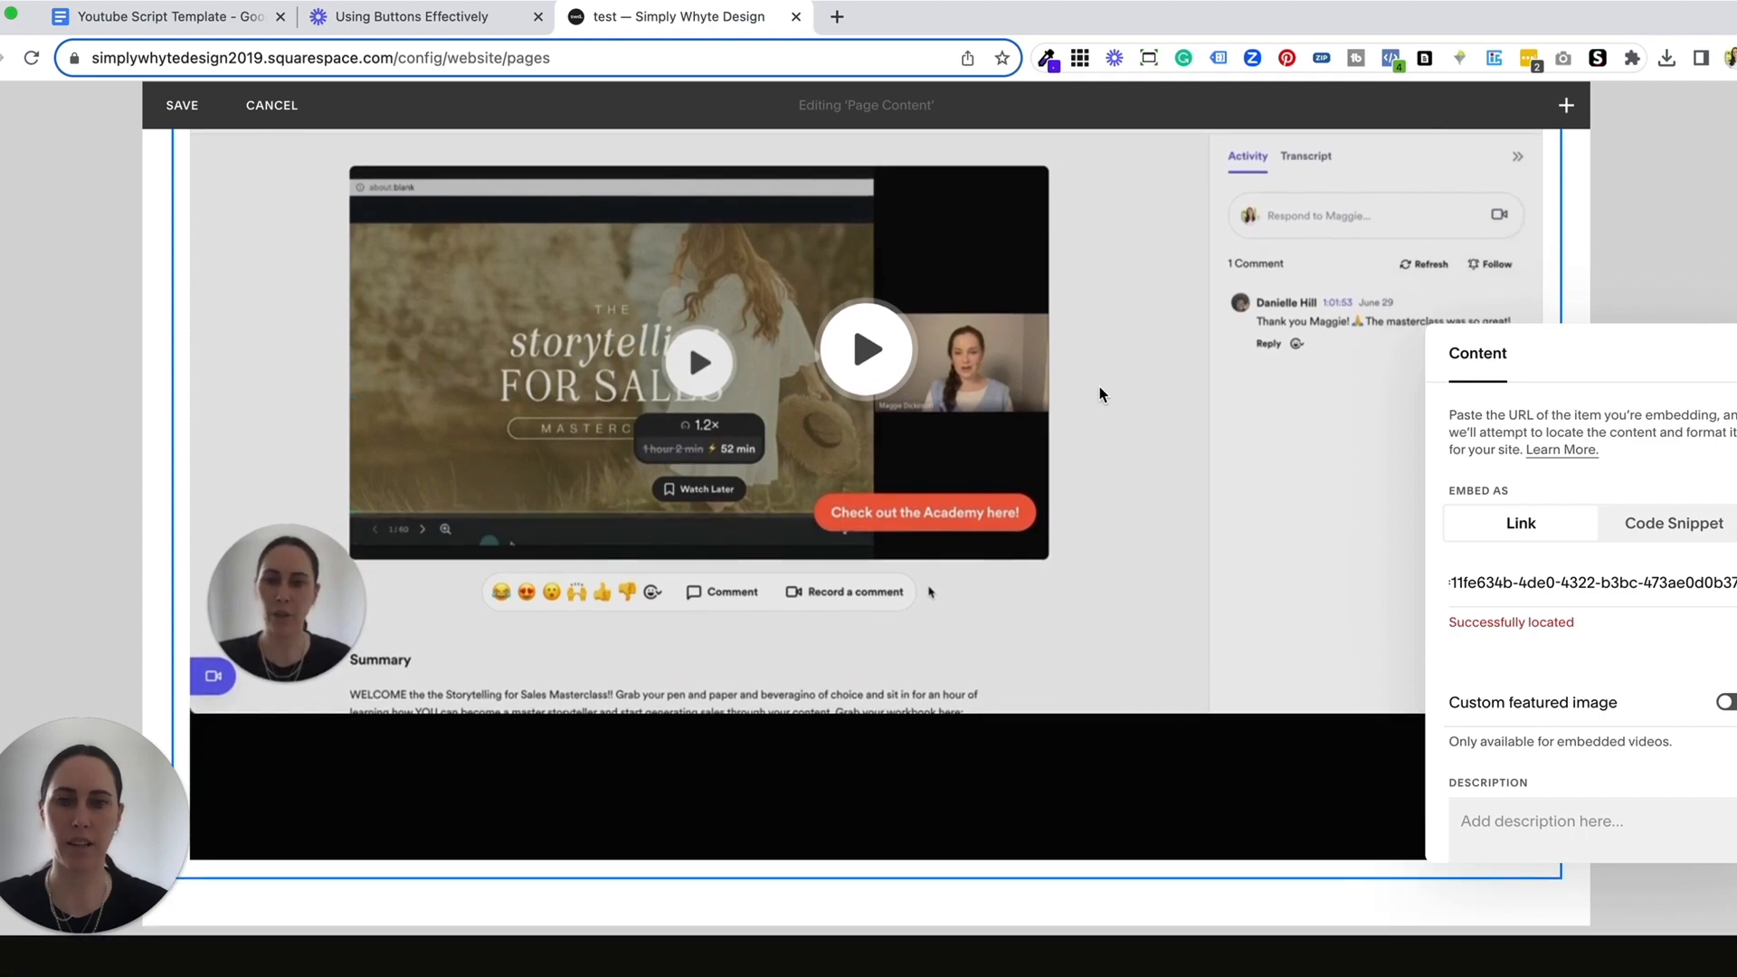
scroll("down", 3)
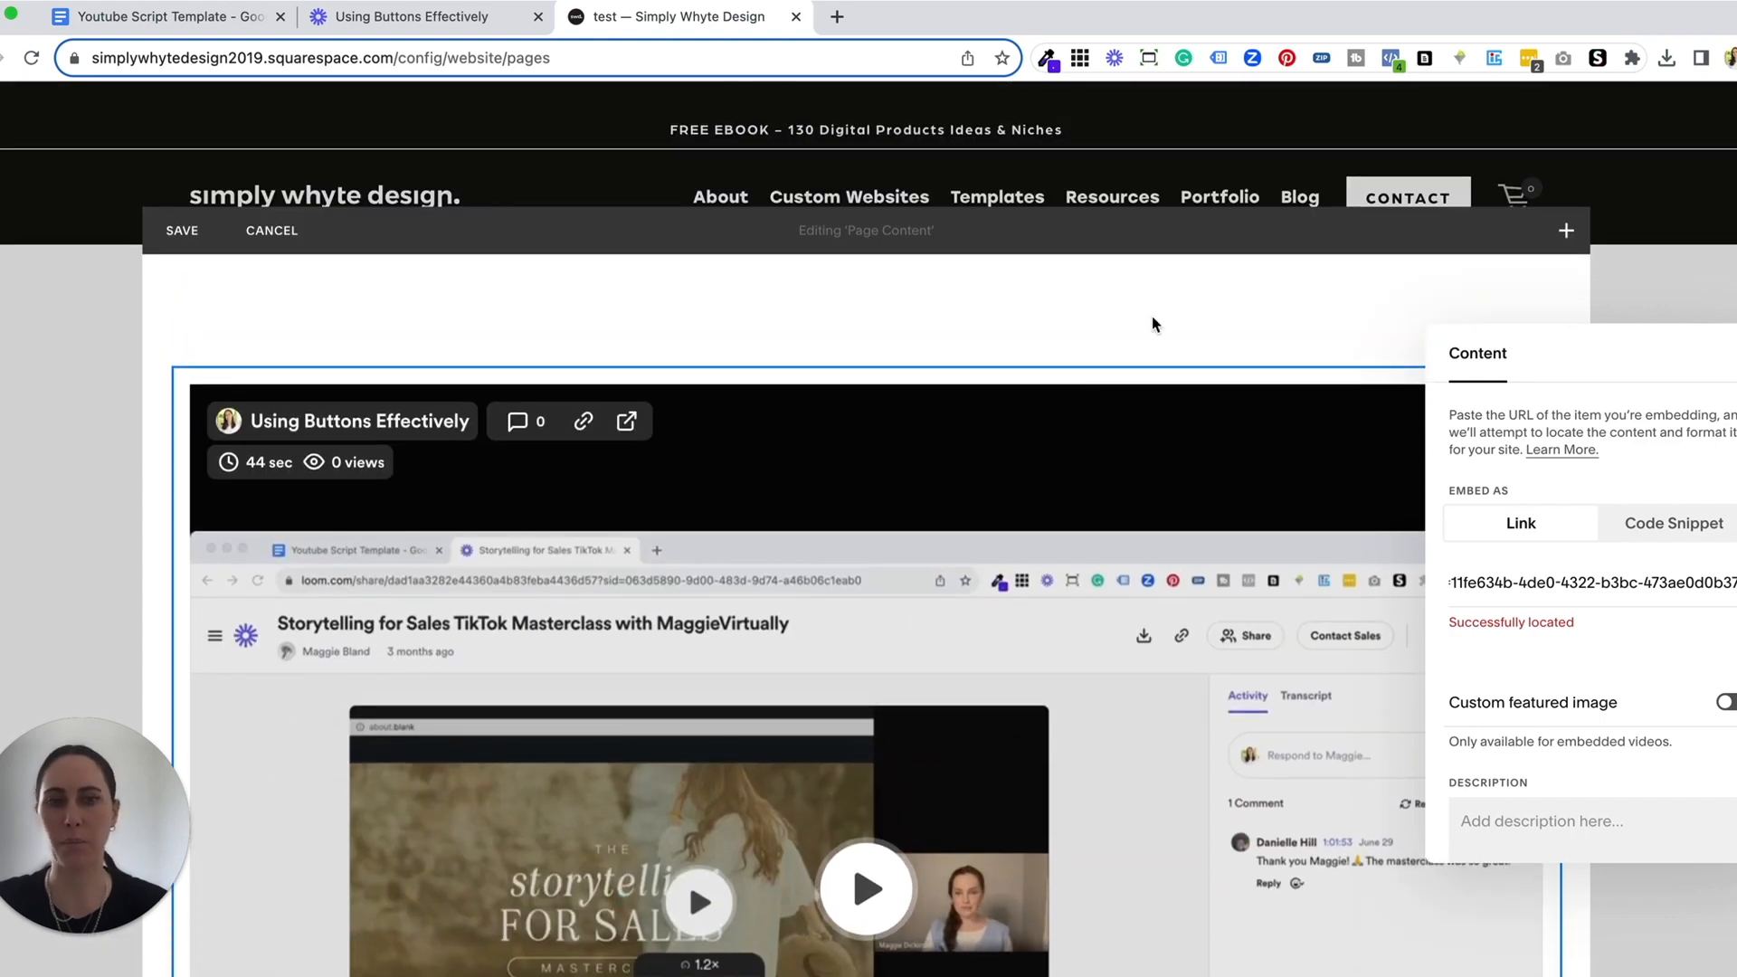